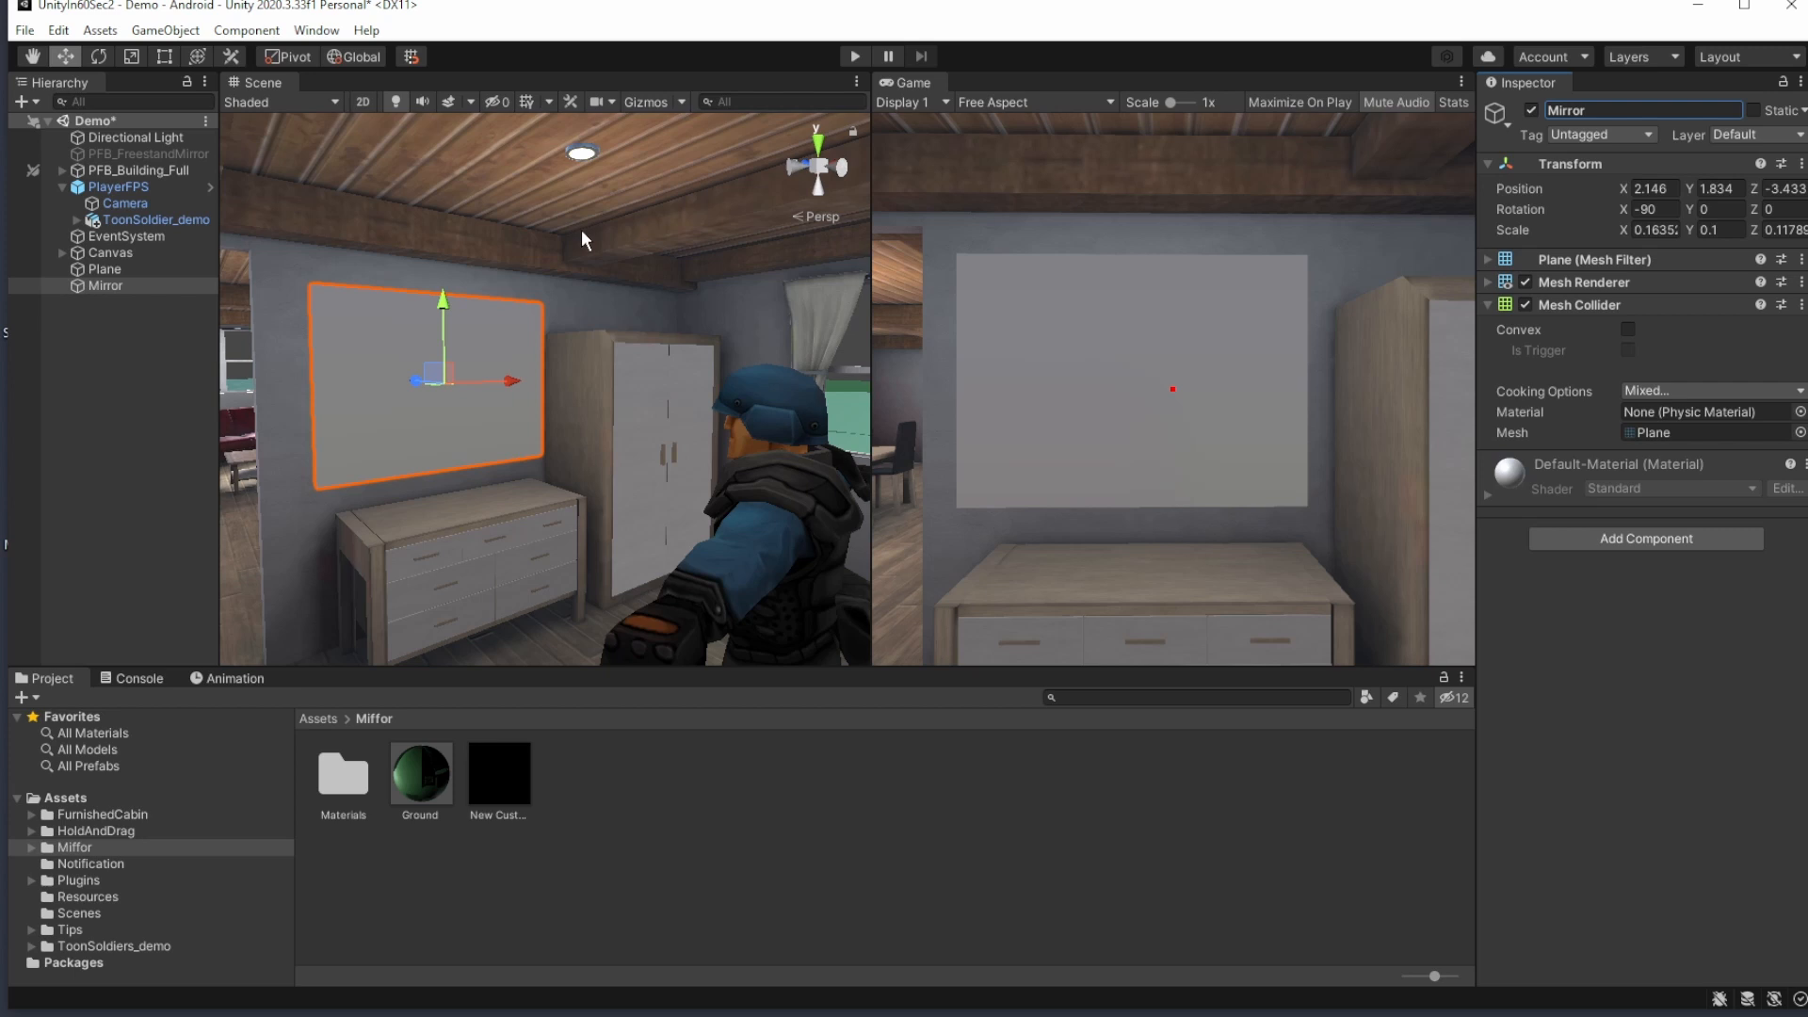
- Add a Camera as a child of the Mirror plane and remove its Audio Listener component
{"action": "right_click", "coordinate": [106, 284]}
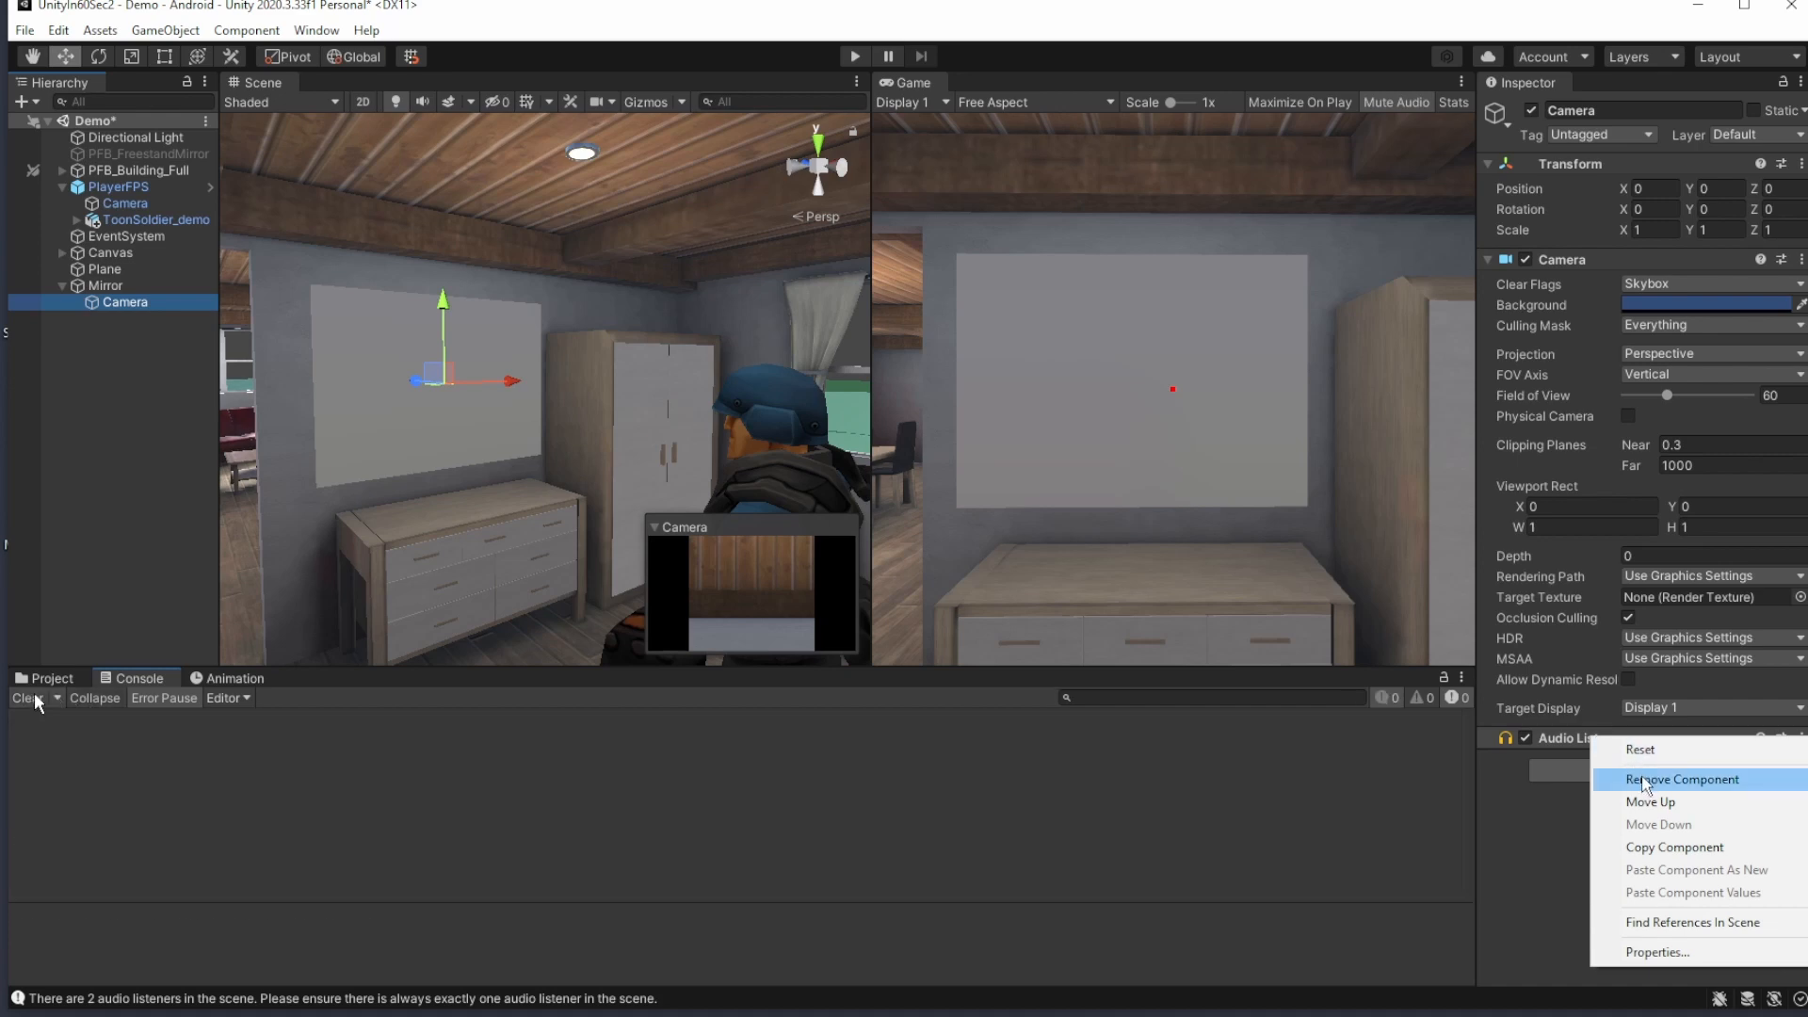
{"action": "left_click", "coordinate": [1680, 778]}
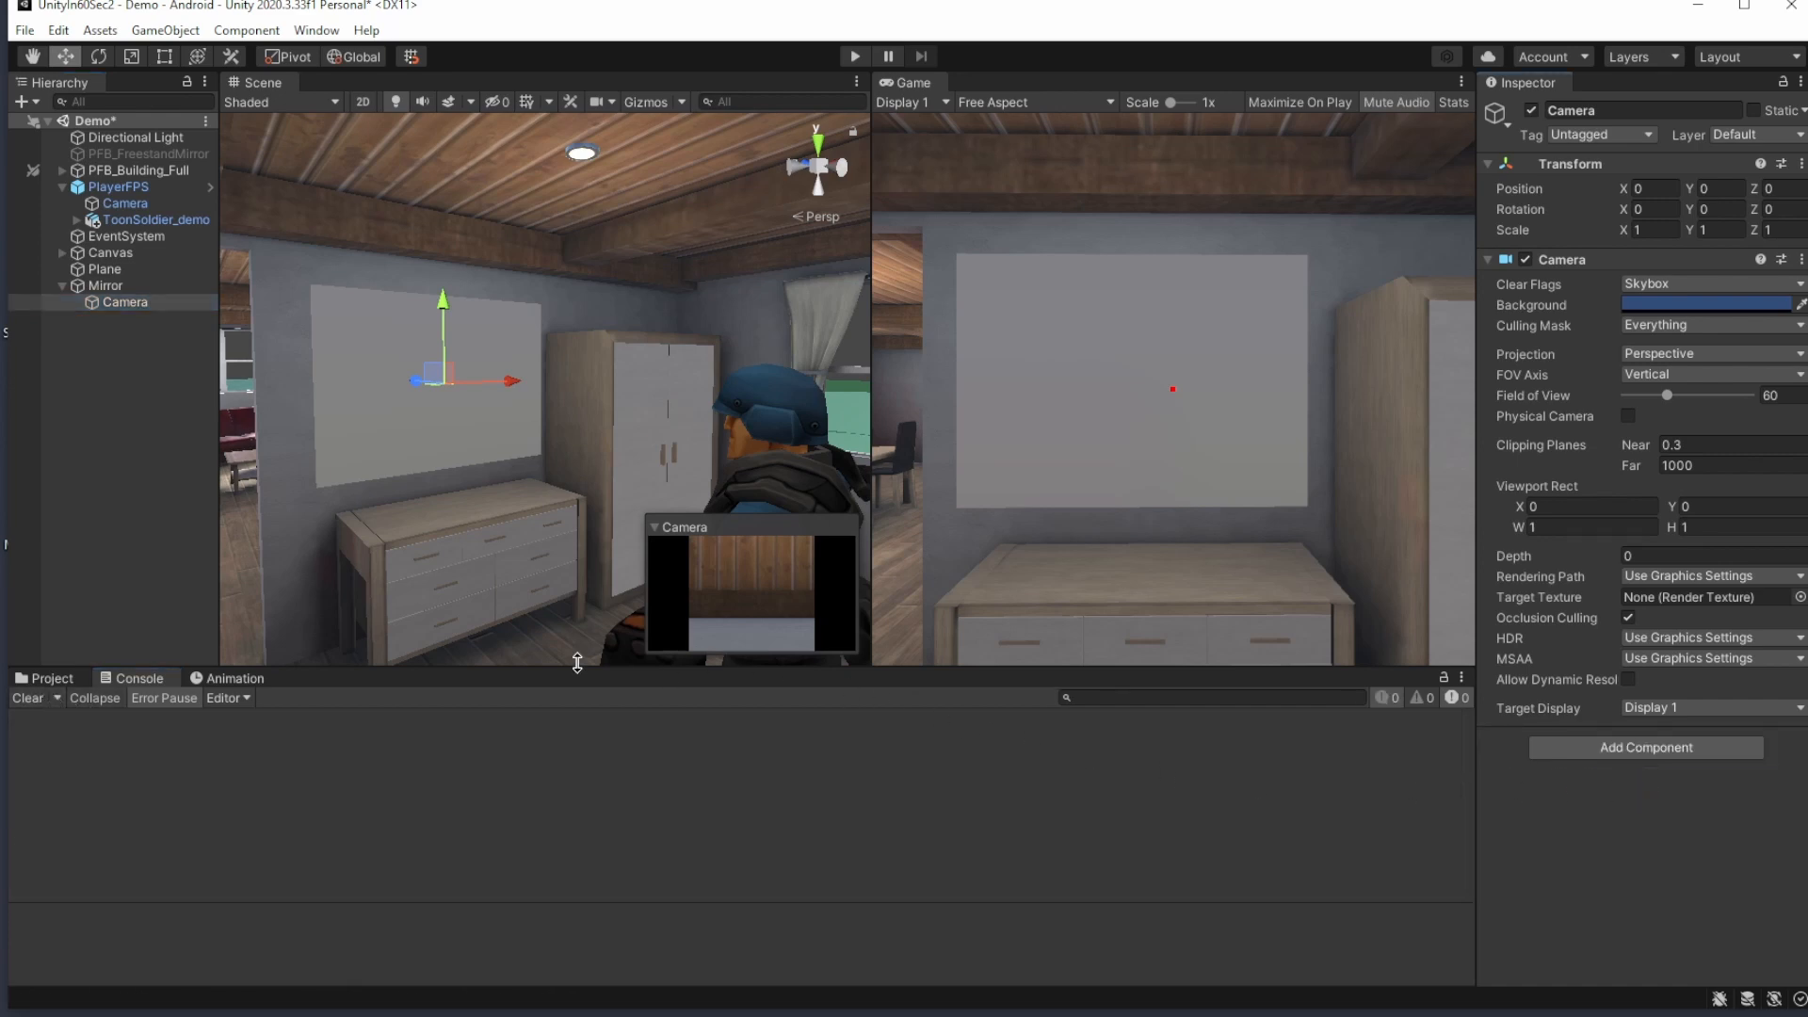
- Create a Custom Render Texture in the Miffor folder and assign it as the mirror Camera's target texture
{"action": "right_click", "coordinate": [64, 855]}
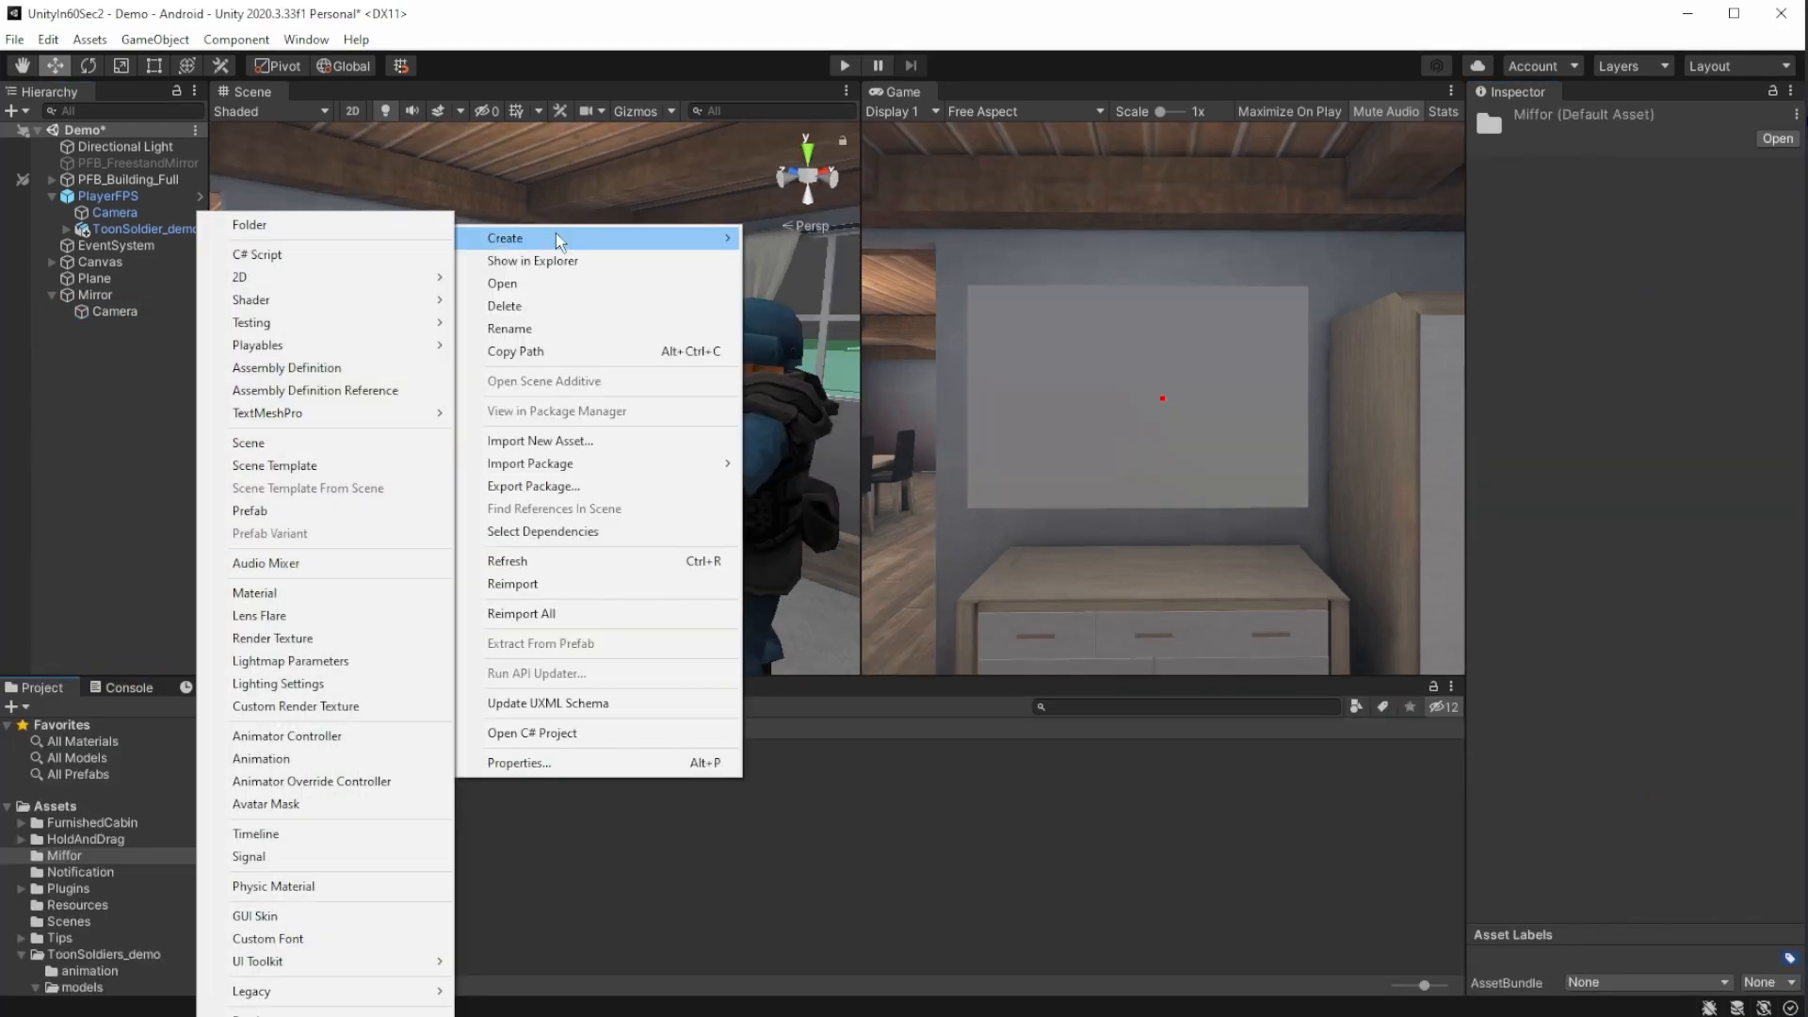
{"action": "left_click", "coordinate": [296, 707]}
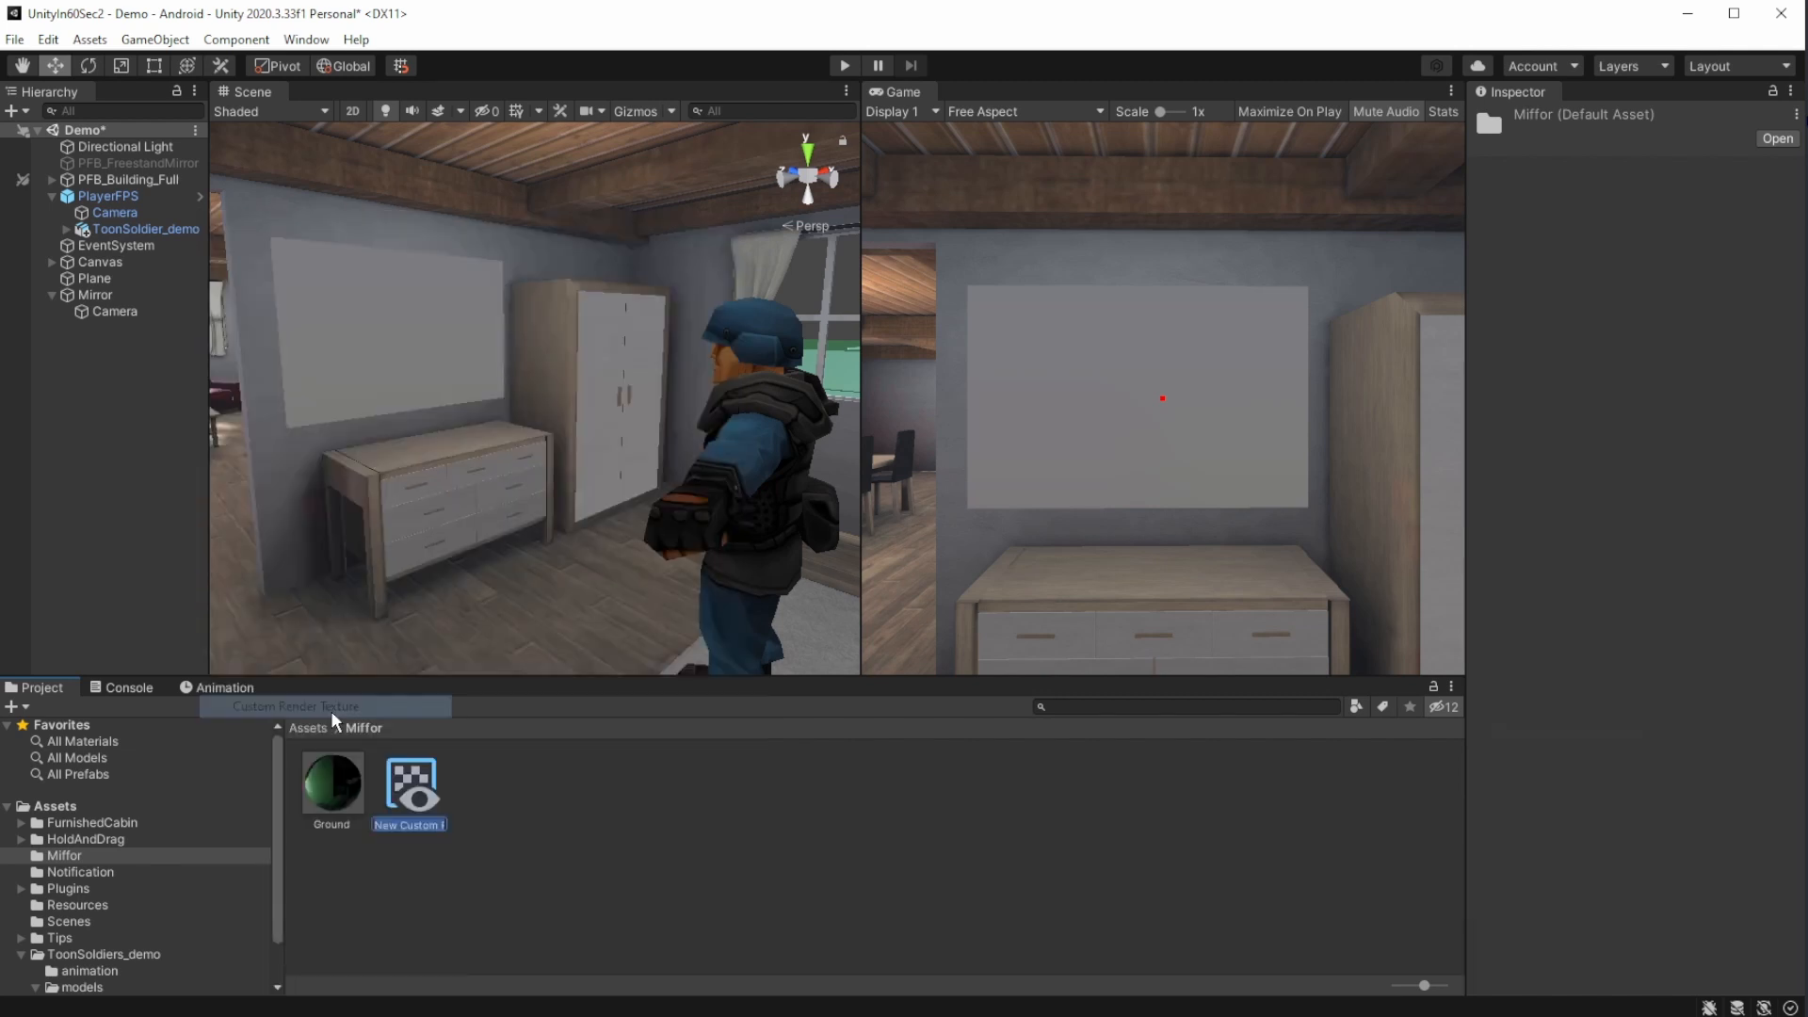
{"action": "left_click", "coordinate": [115, 311]}
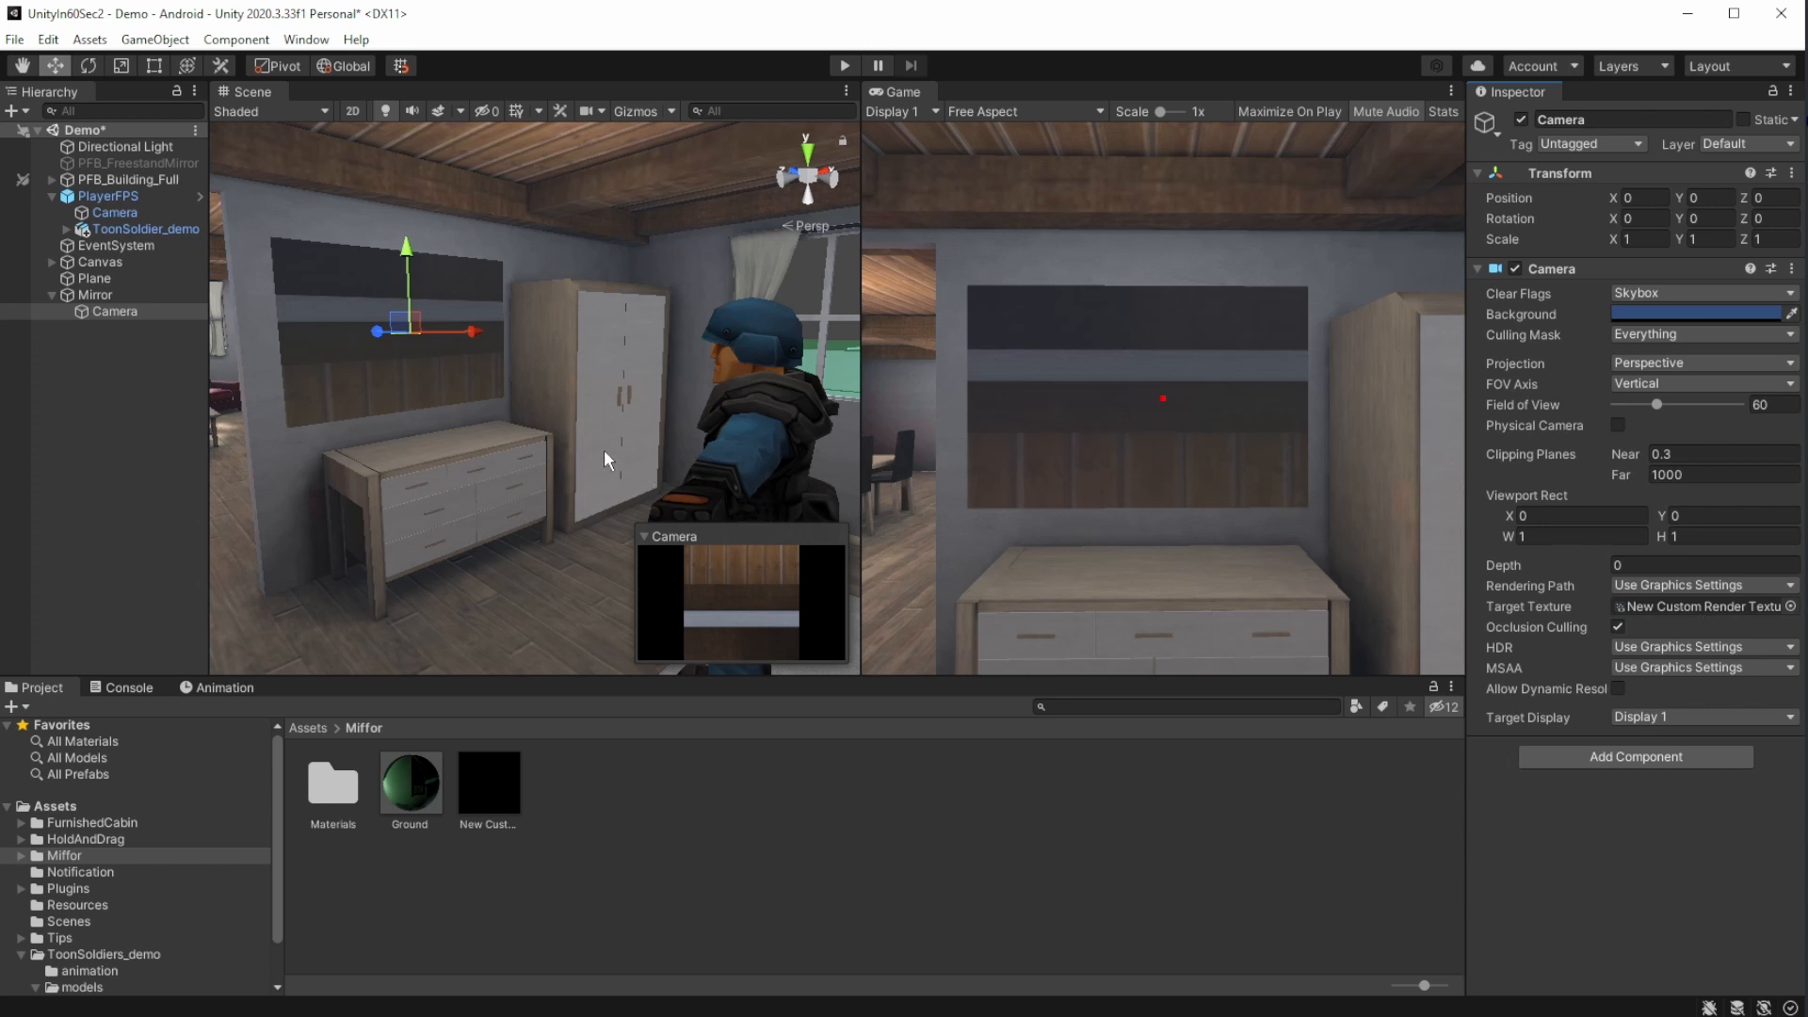
- Set the mirror camera's Rotation X to -90 and near clipping plane to 0.01, checking the player shows in the reflection
{"action": "left_click_drag", "start_coordinate": [407, 245], "coordinate": [449, 335]}
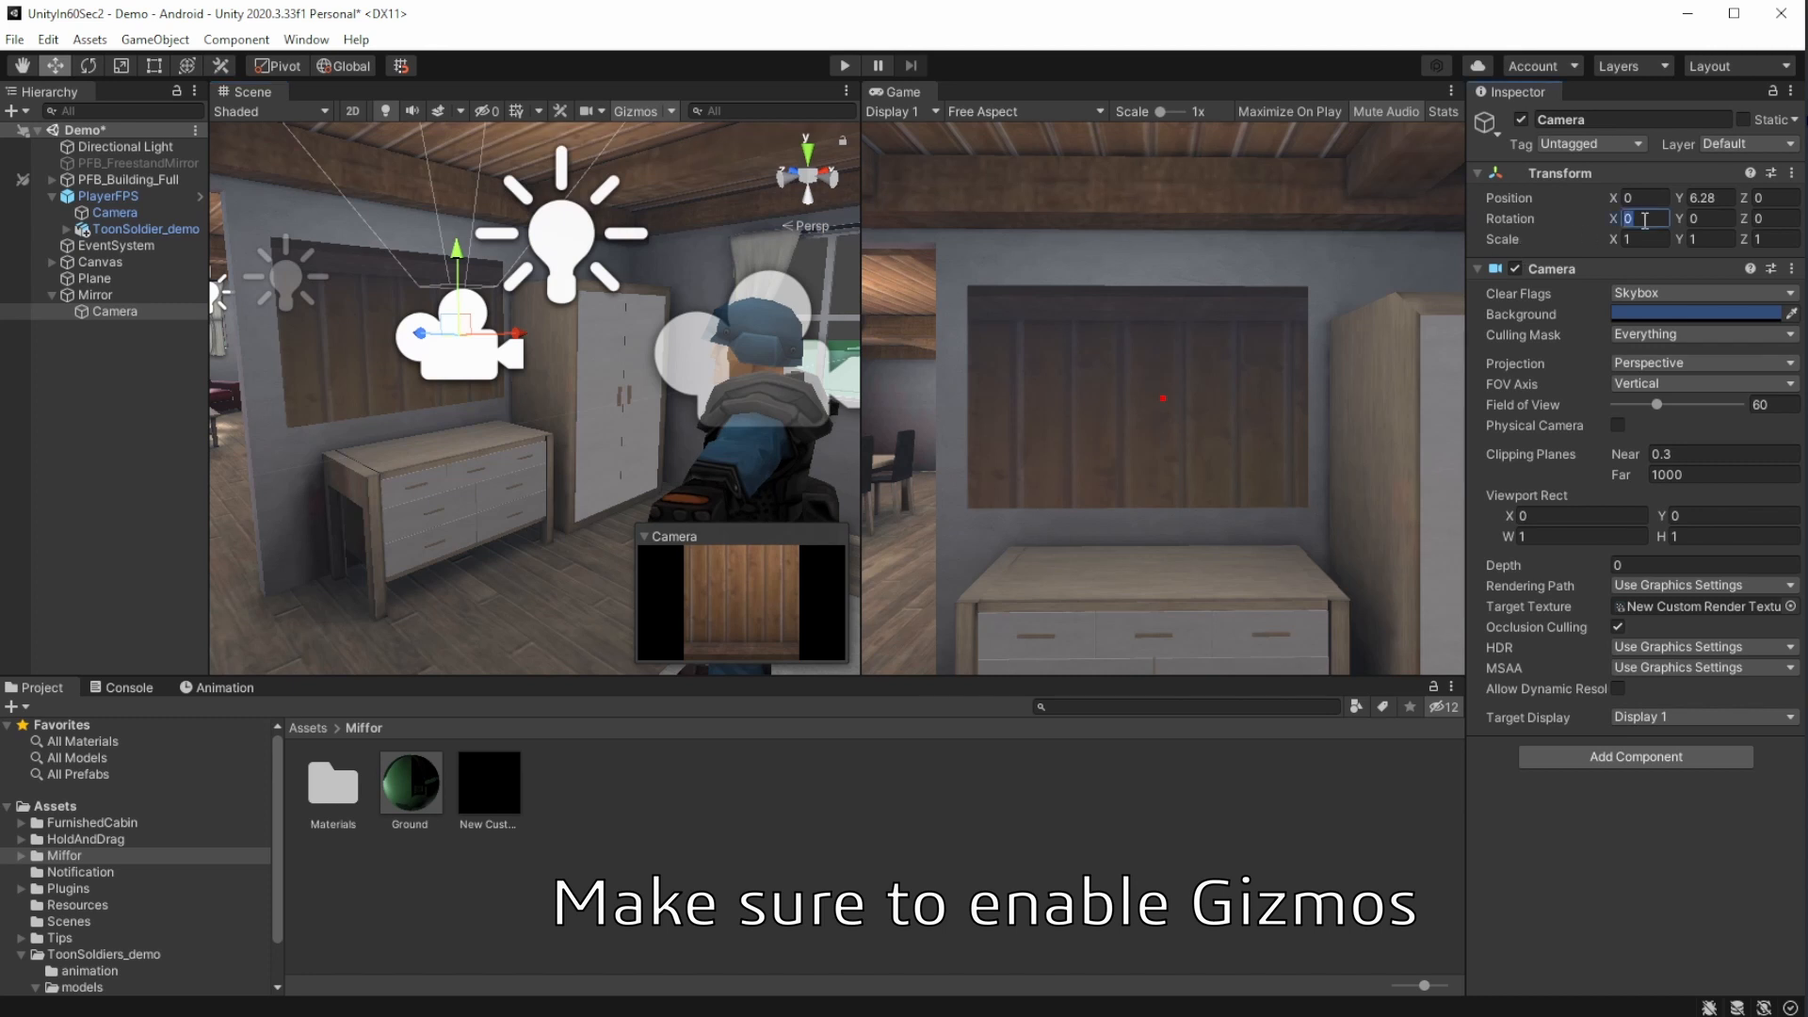
{"action": "type", "text": "-90"}
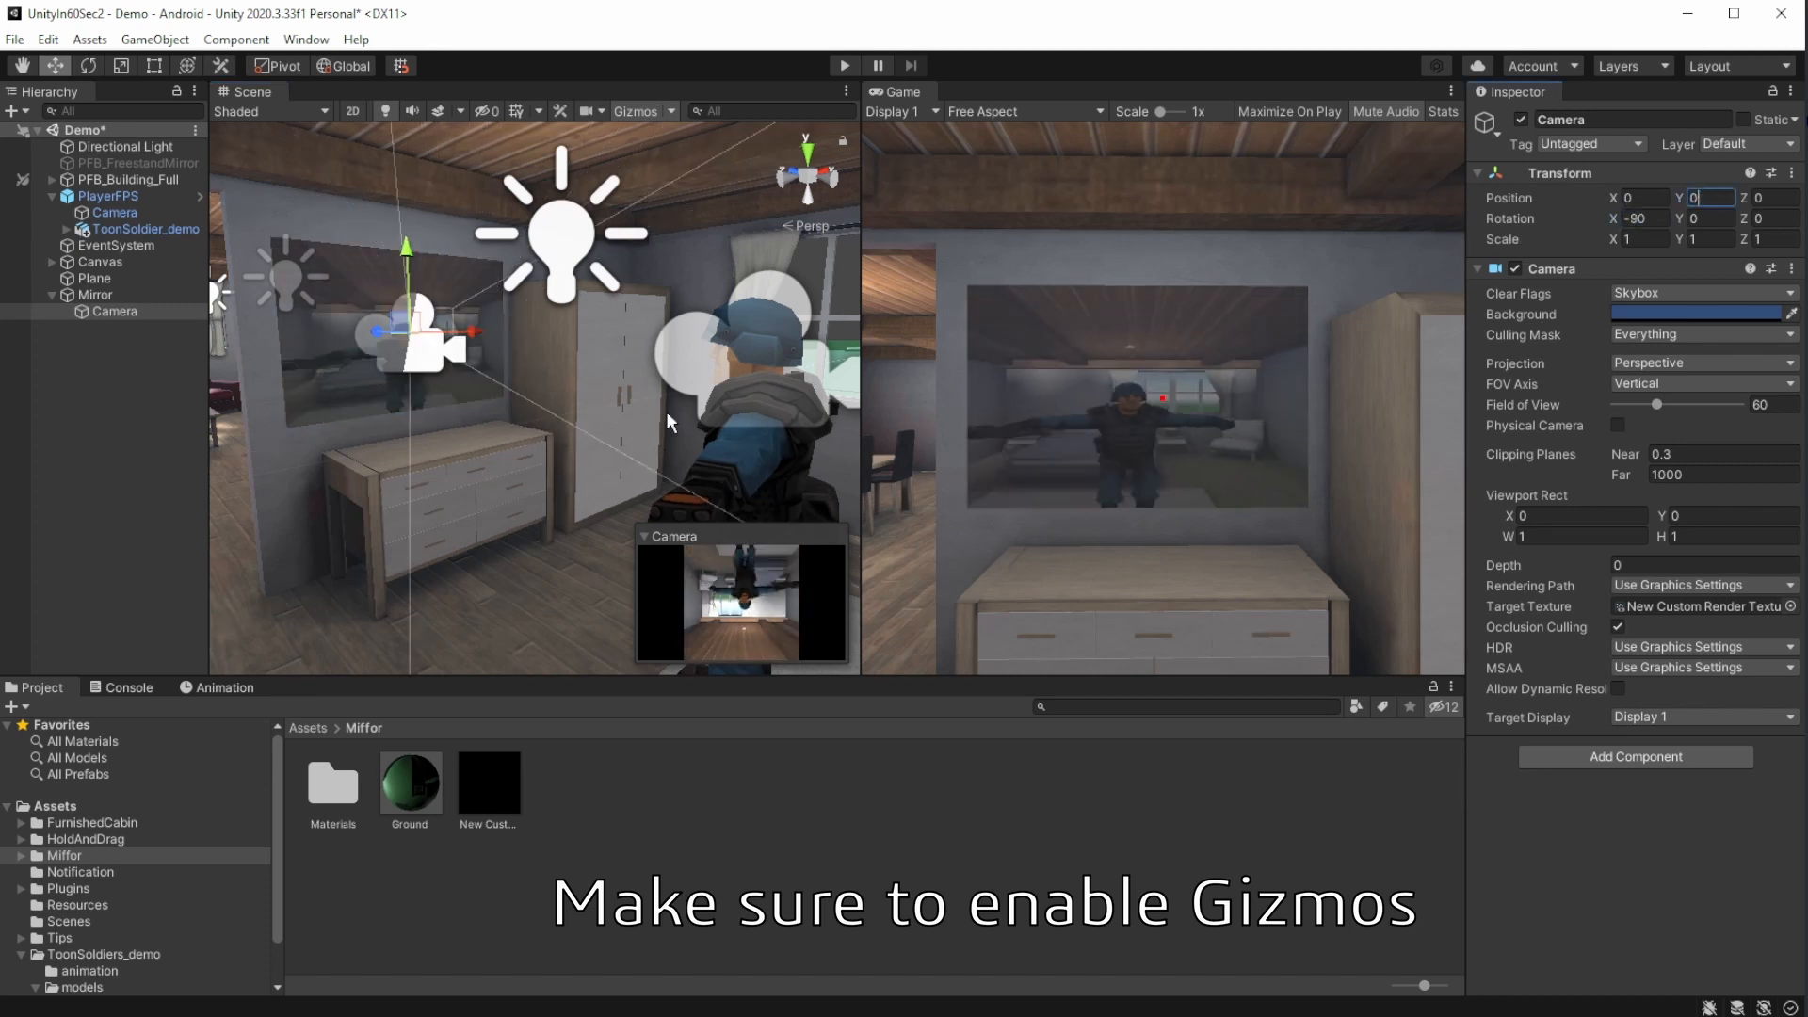
{"action": "left_click", "coordinate": [109, 194]}
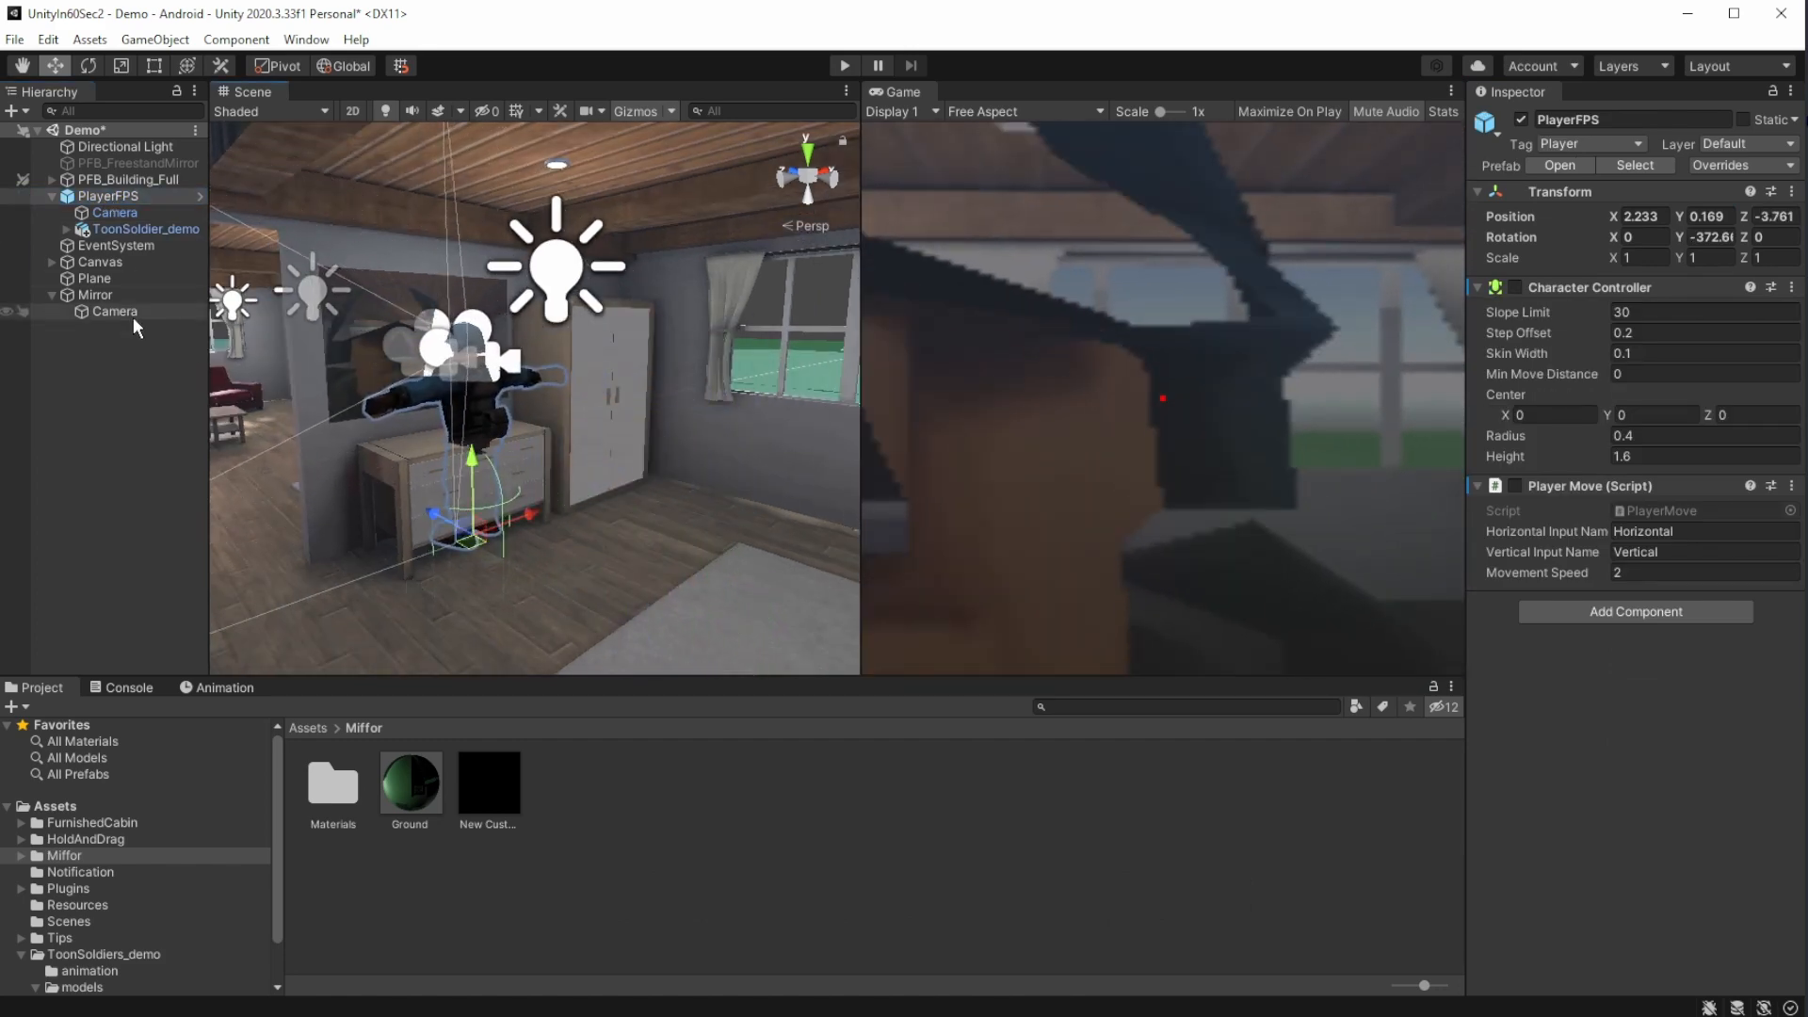
{"action": "left_click", "coordinate": [113, 311]}
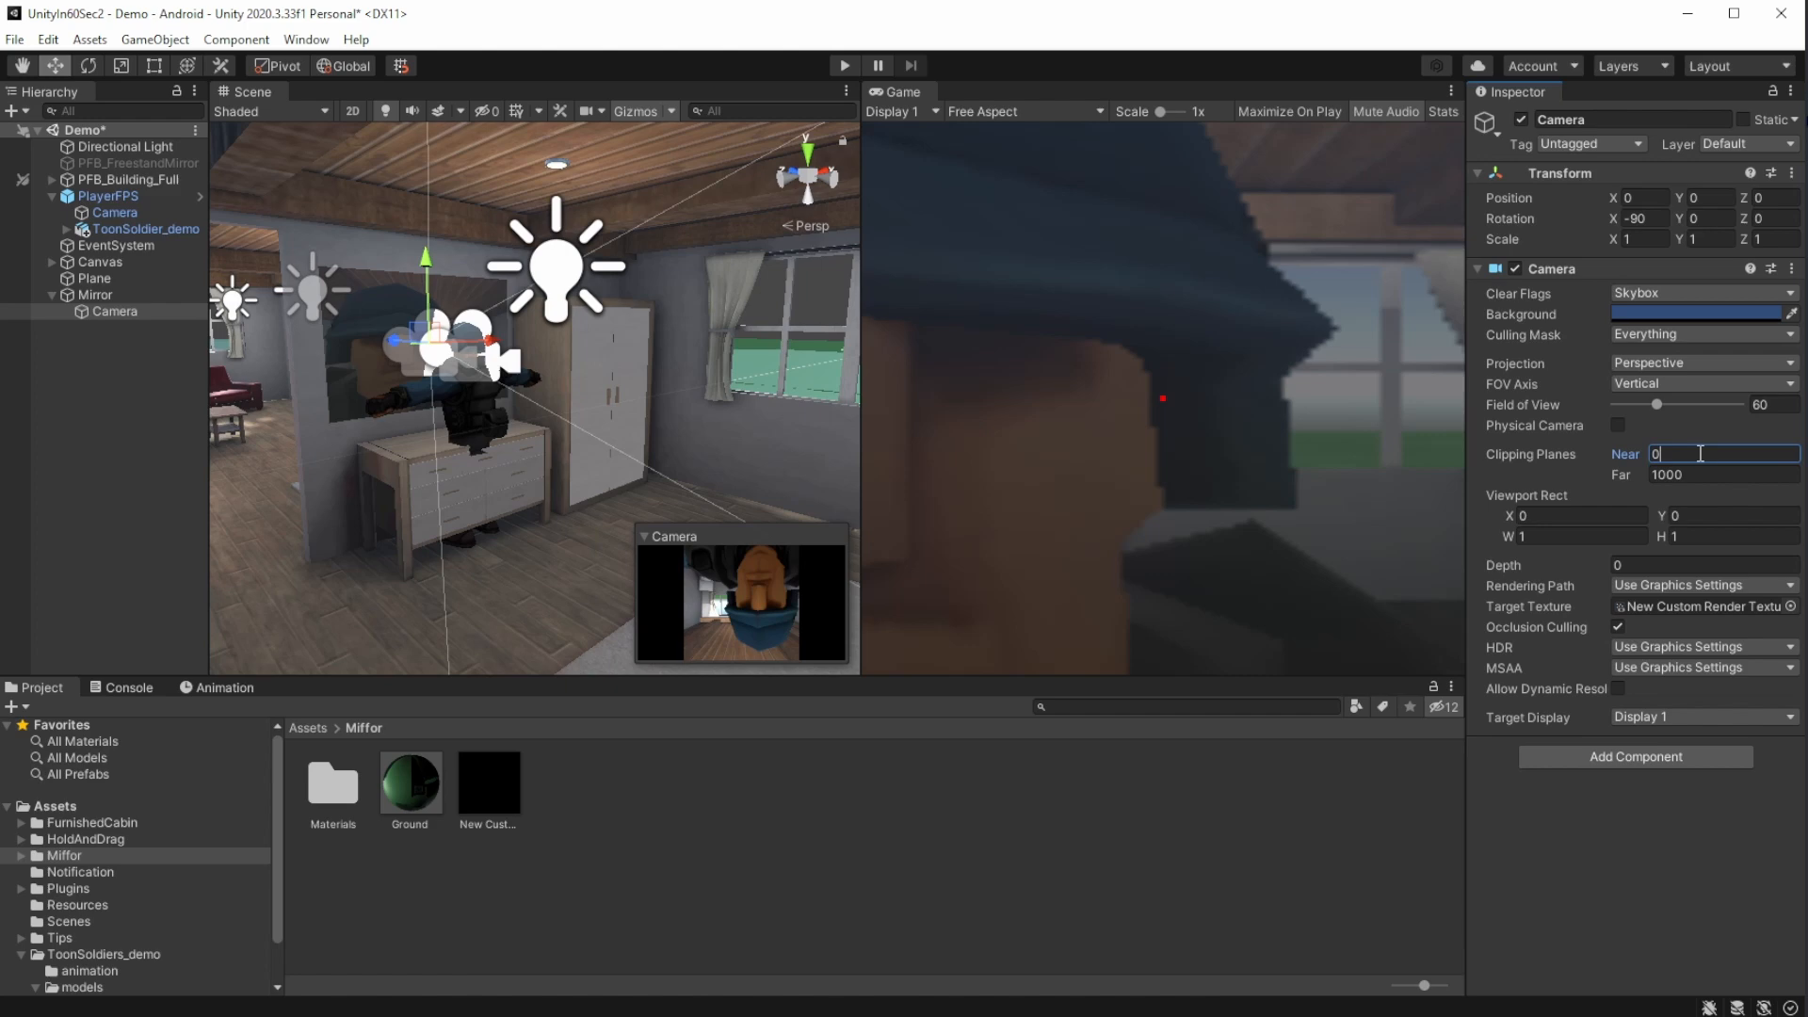
{"action": "type", "text": "0.01"}
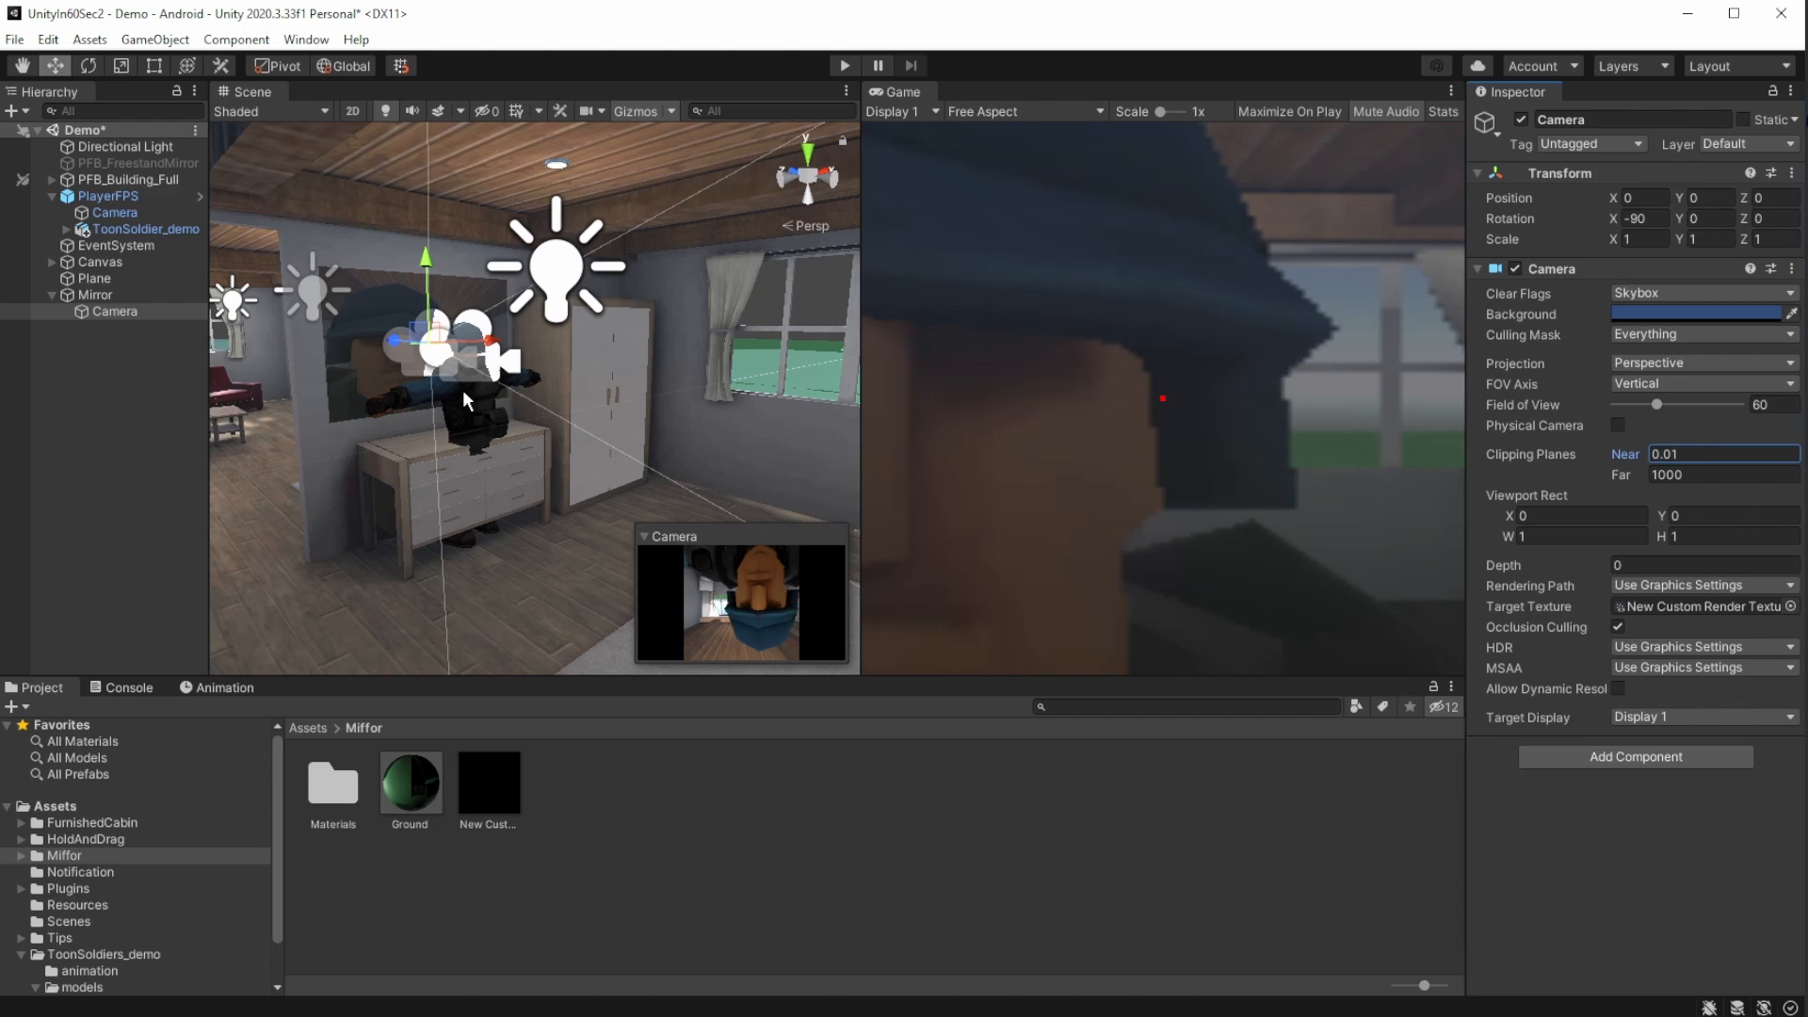
{"action": "left_click", "coordinate": [108, 196]}
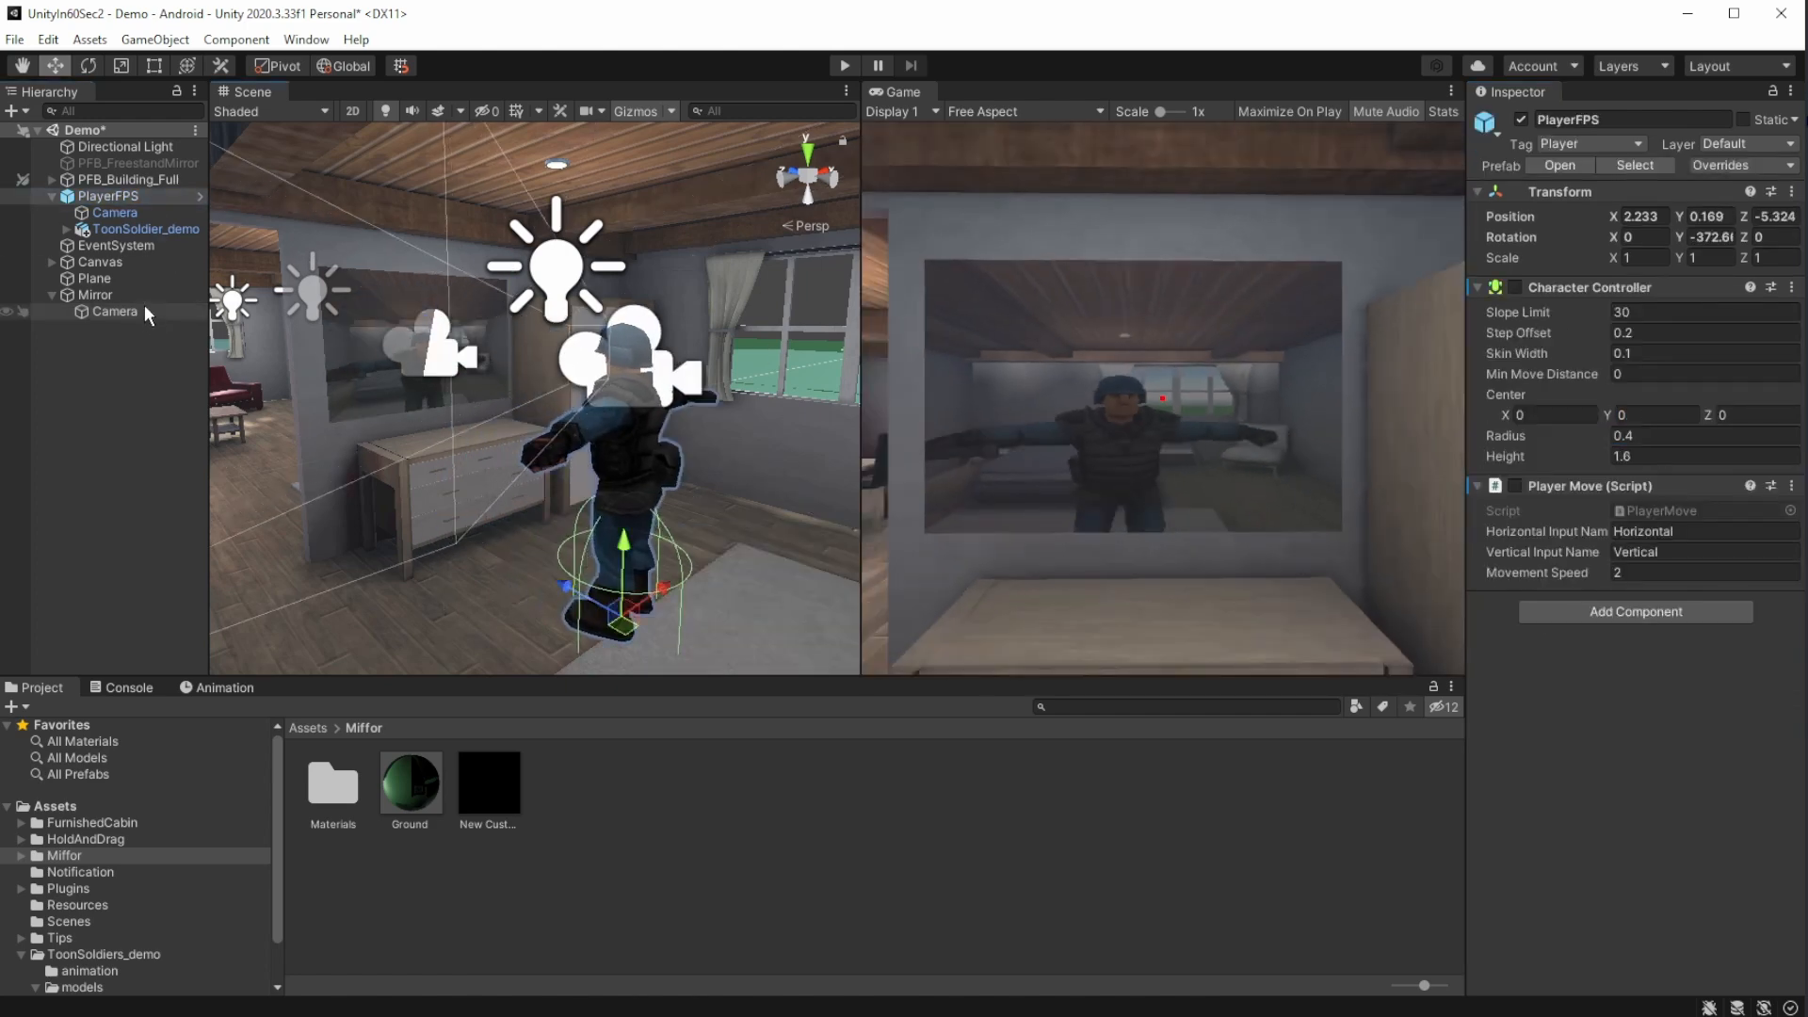
{"action": "left_click", "coordinate": [94, 294]}
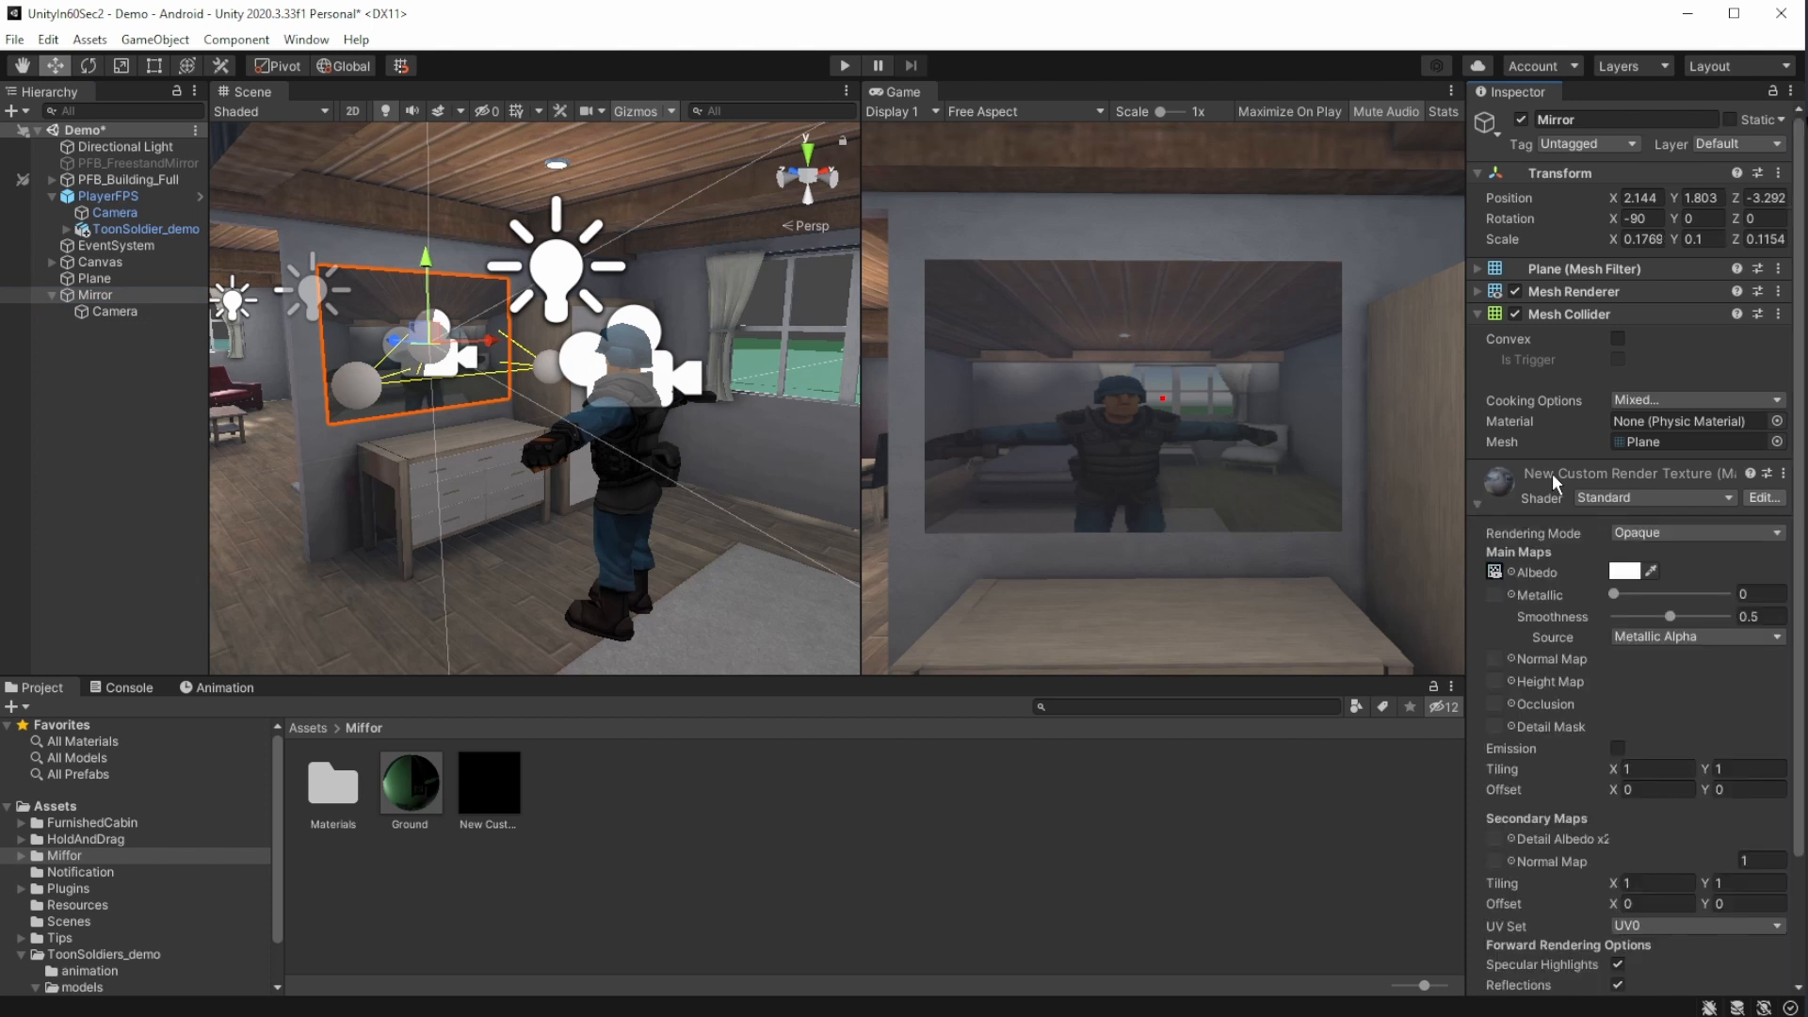
{"action": "mouse_move", "coordinate": [1563, 484]}
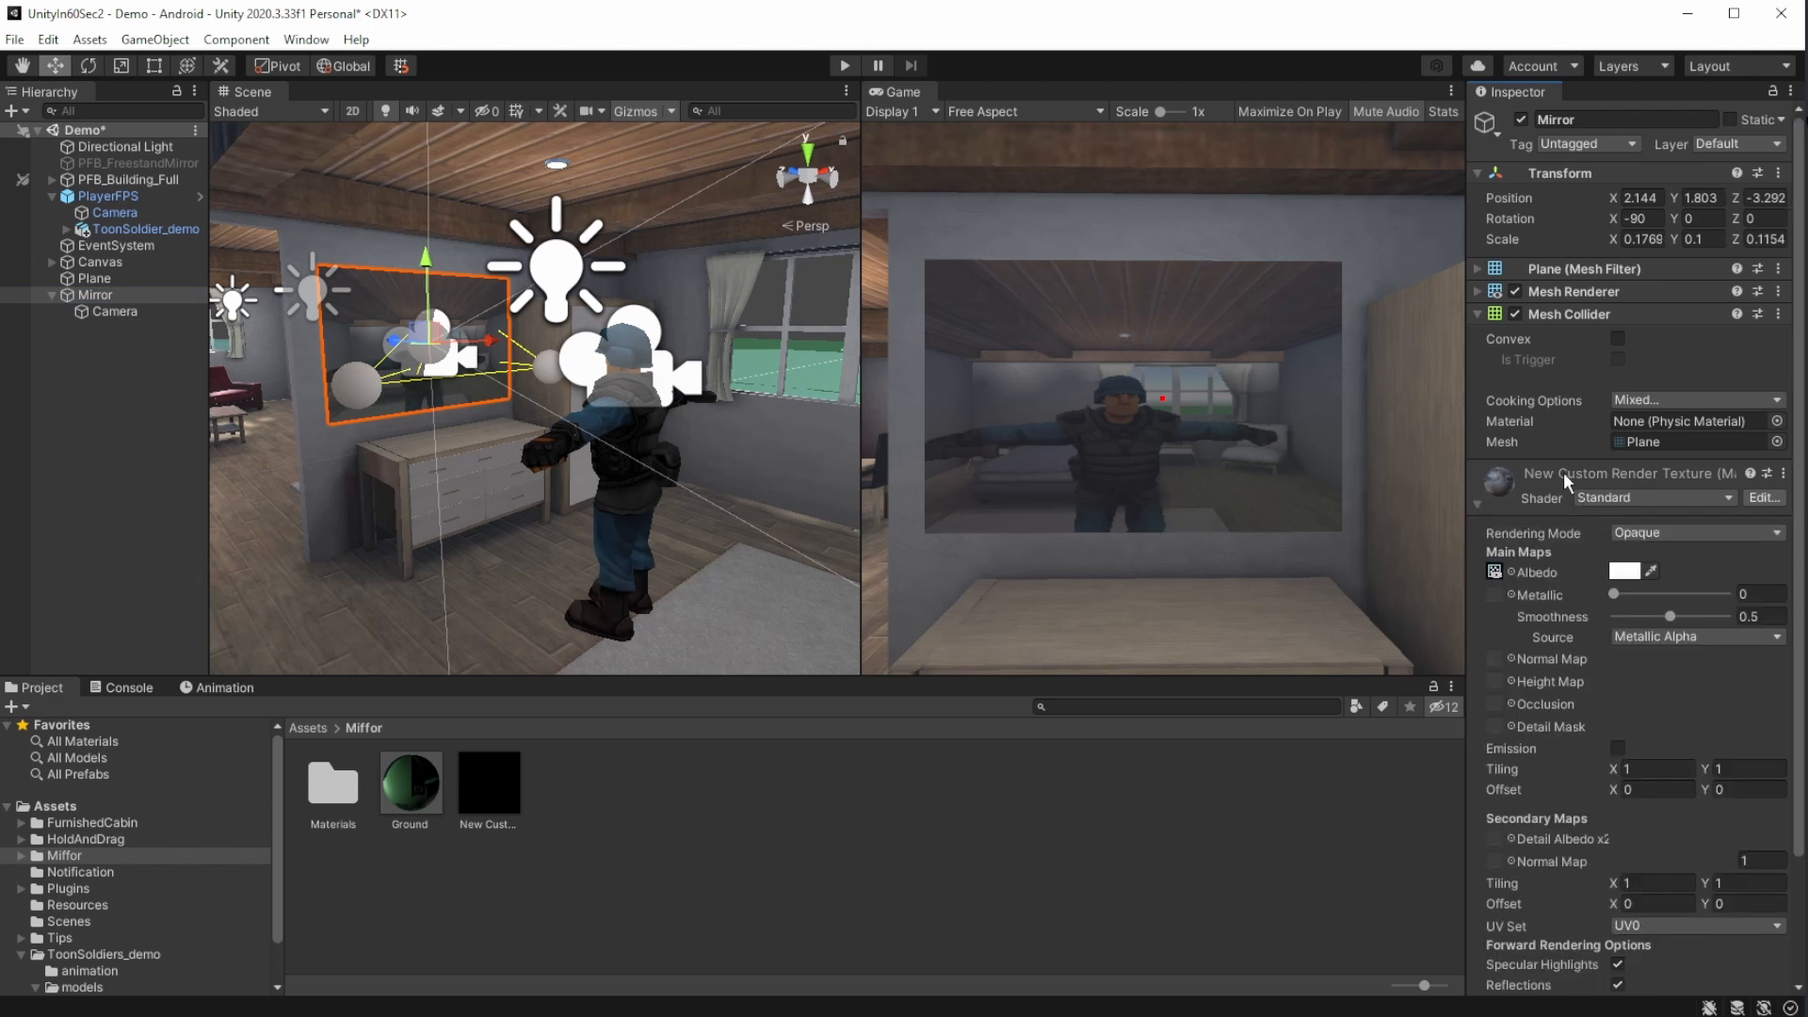
- Switch the Mirror material's shader to Unlit/Texture so the reflection ignores scene lighting
{"action": "left_click", "coordinate": [1656, 497]}
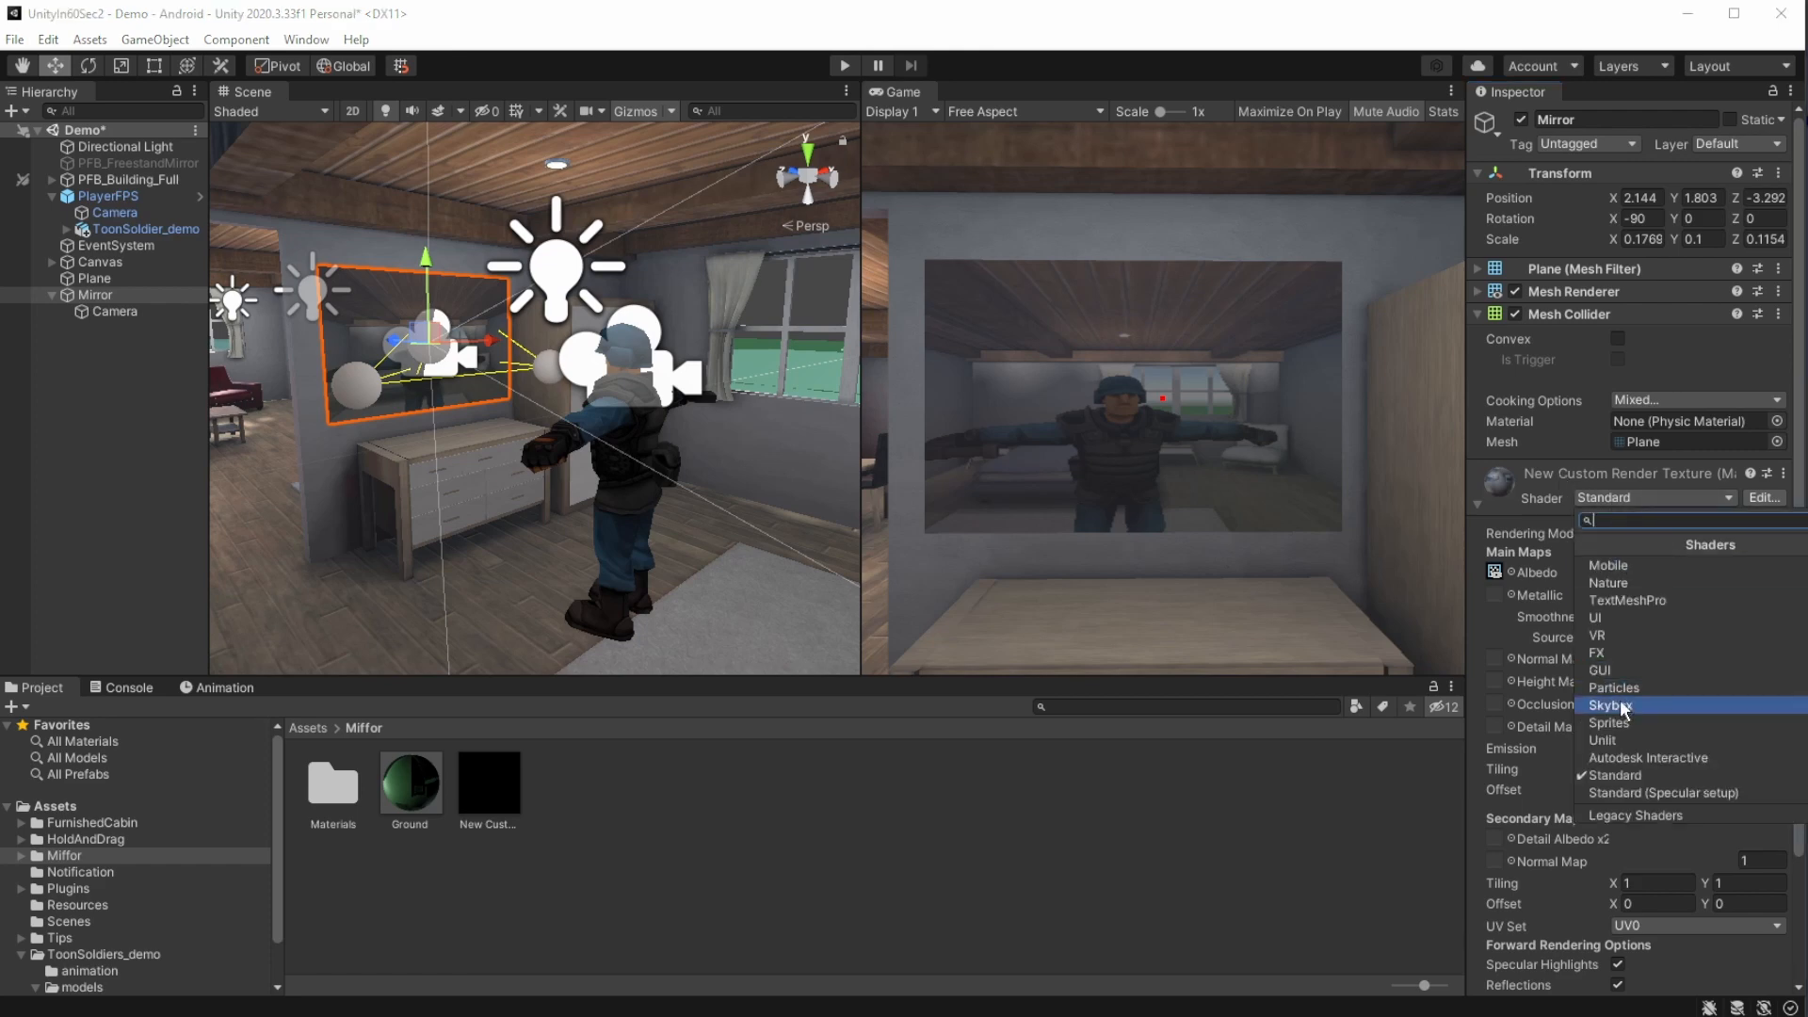
{"action": "left_click", "coordinate": [1601, 738]}
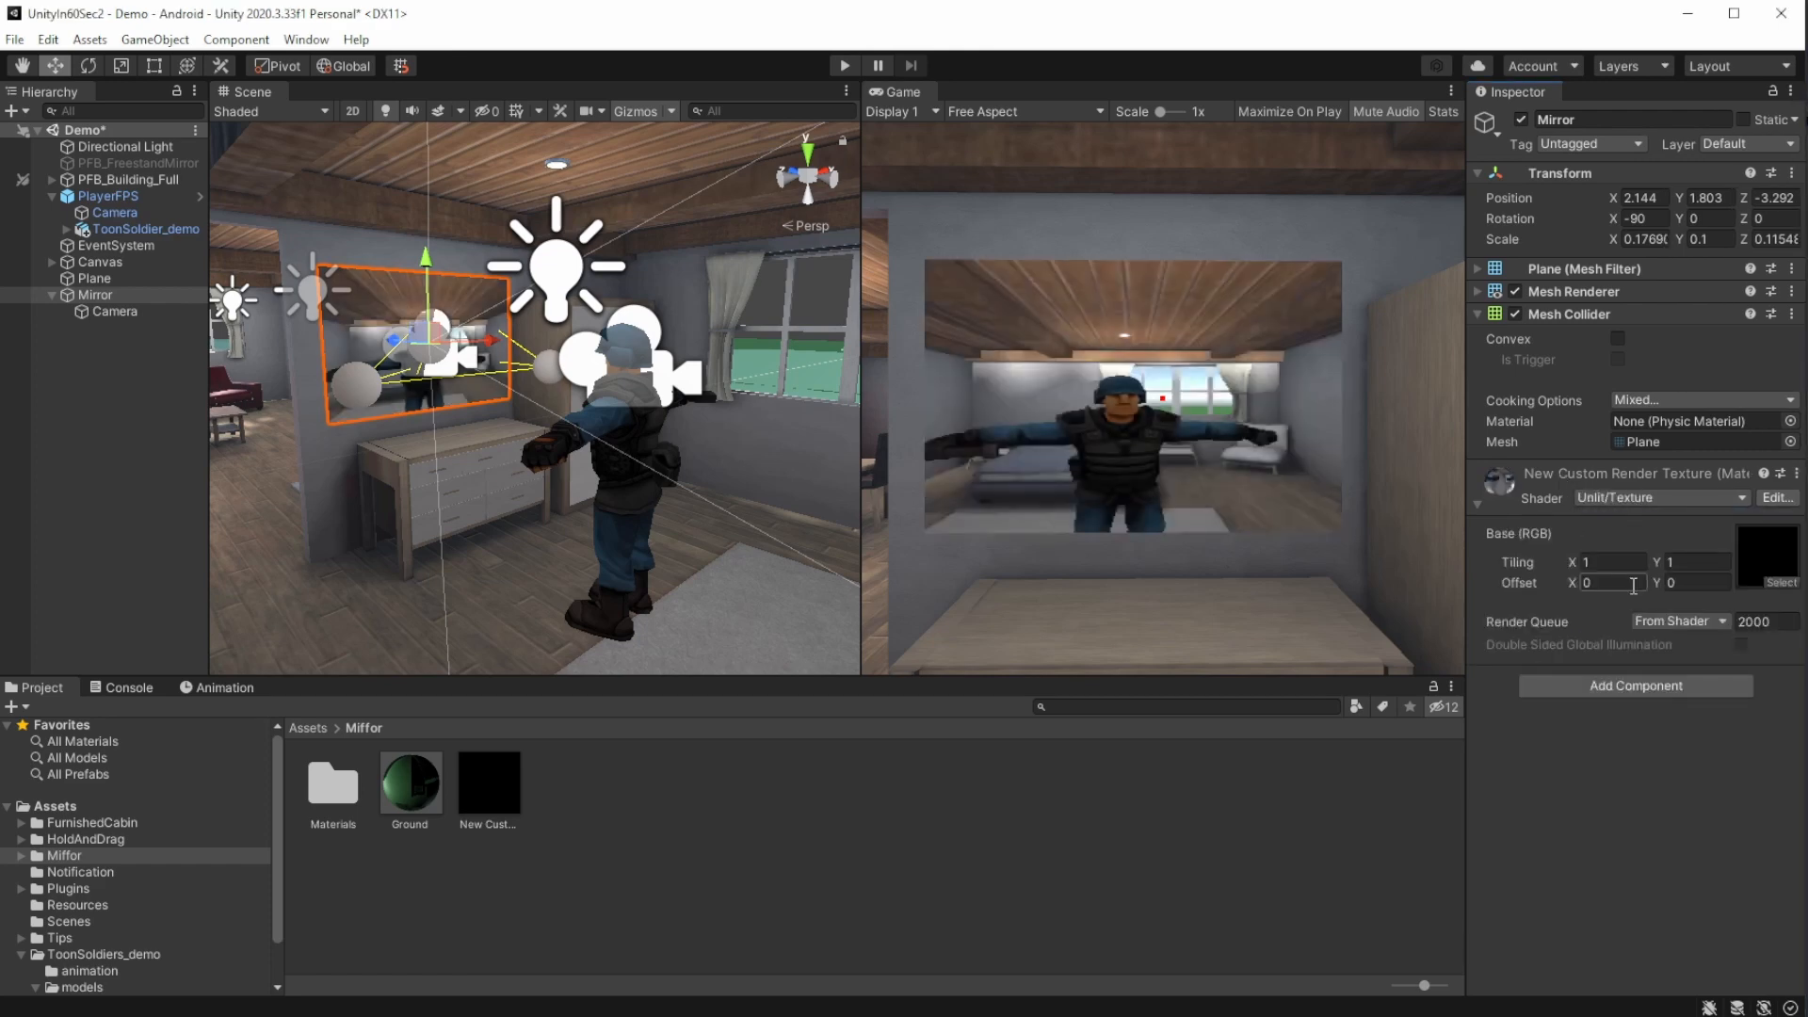
{"action": "left_click", "coordinate": [145, 231]}
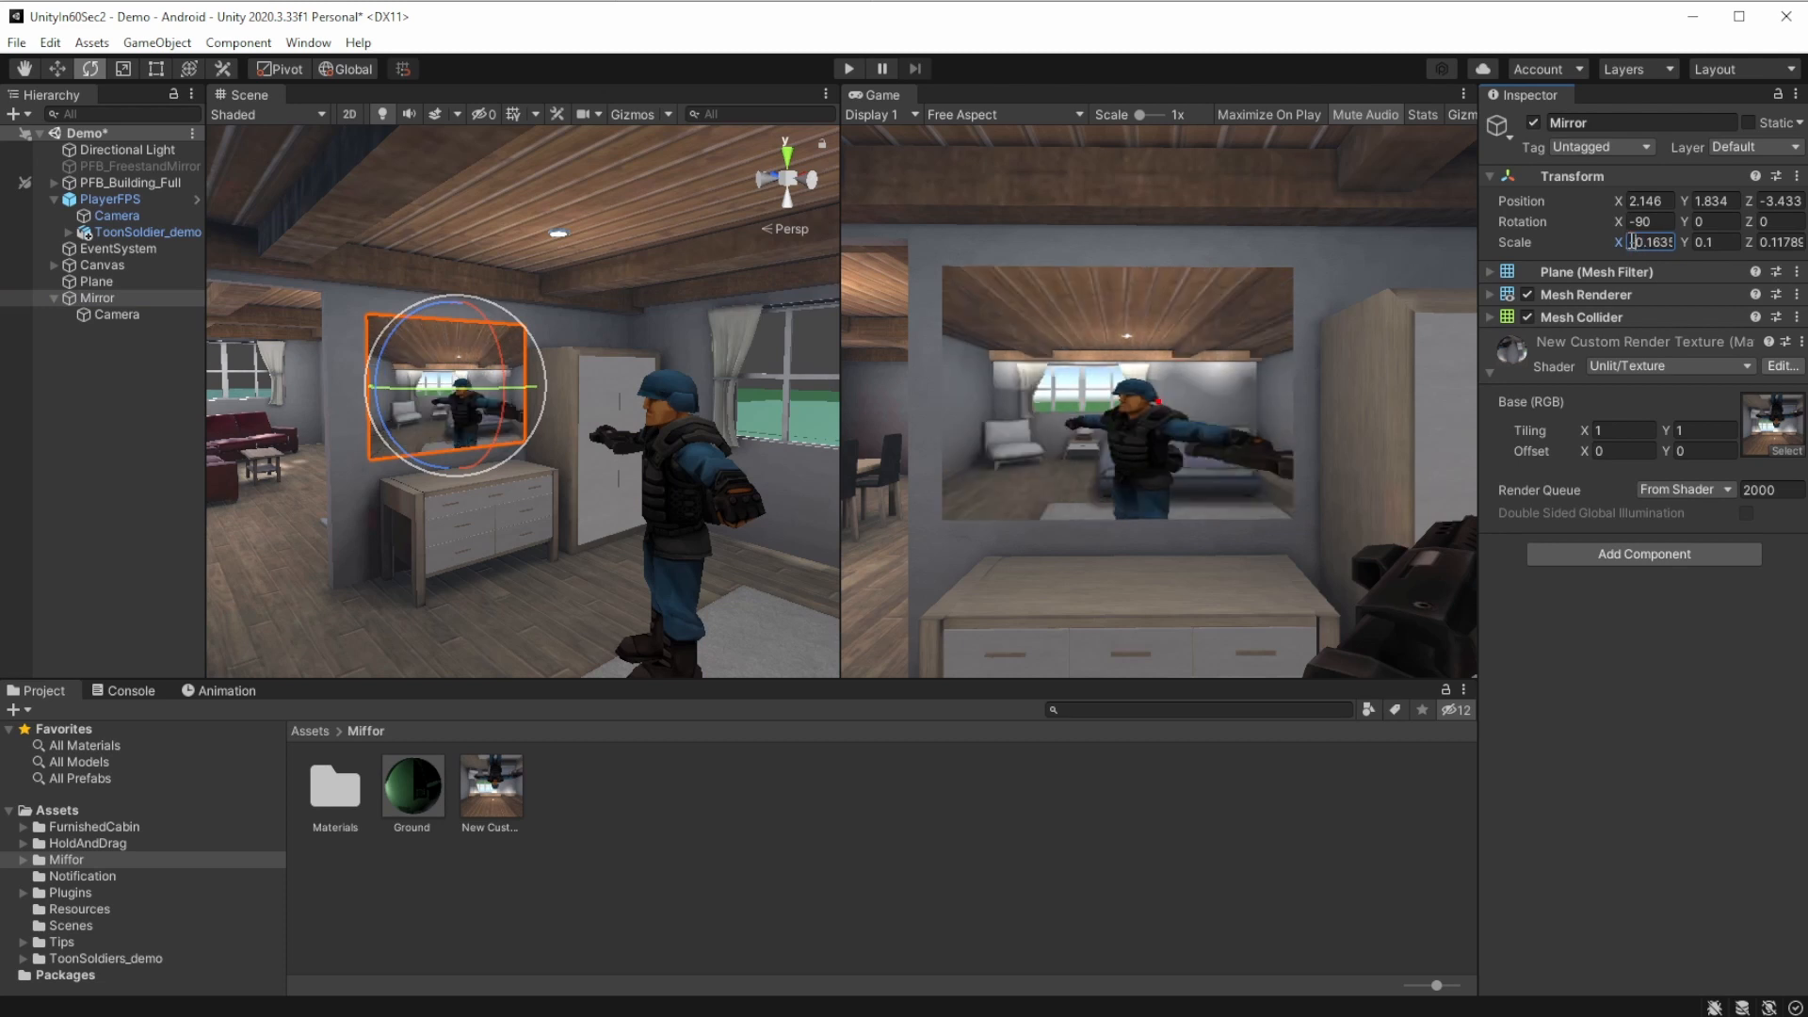
- Set the Mirror's Transform Scale X to -0.163 to flip the reflected image
{"action": "type", "text": "-0.163"}
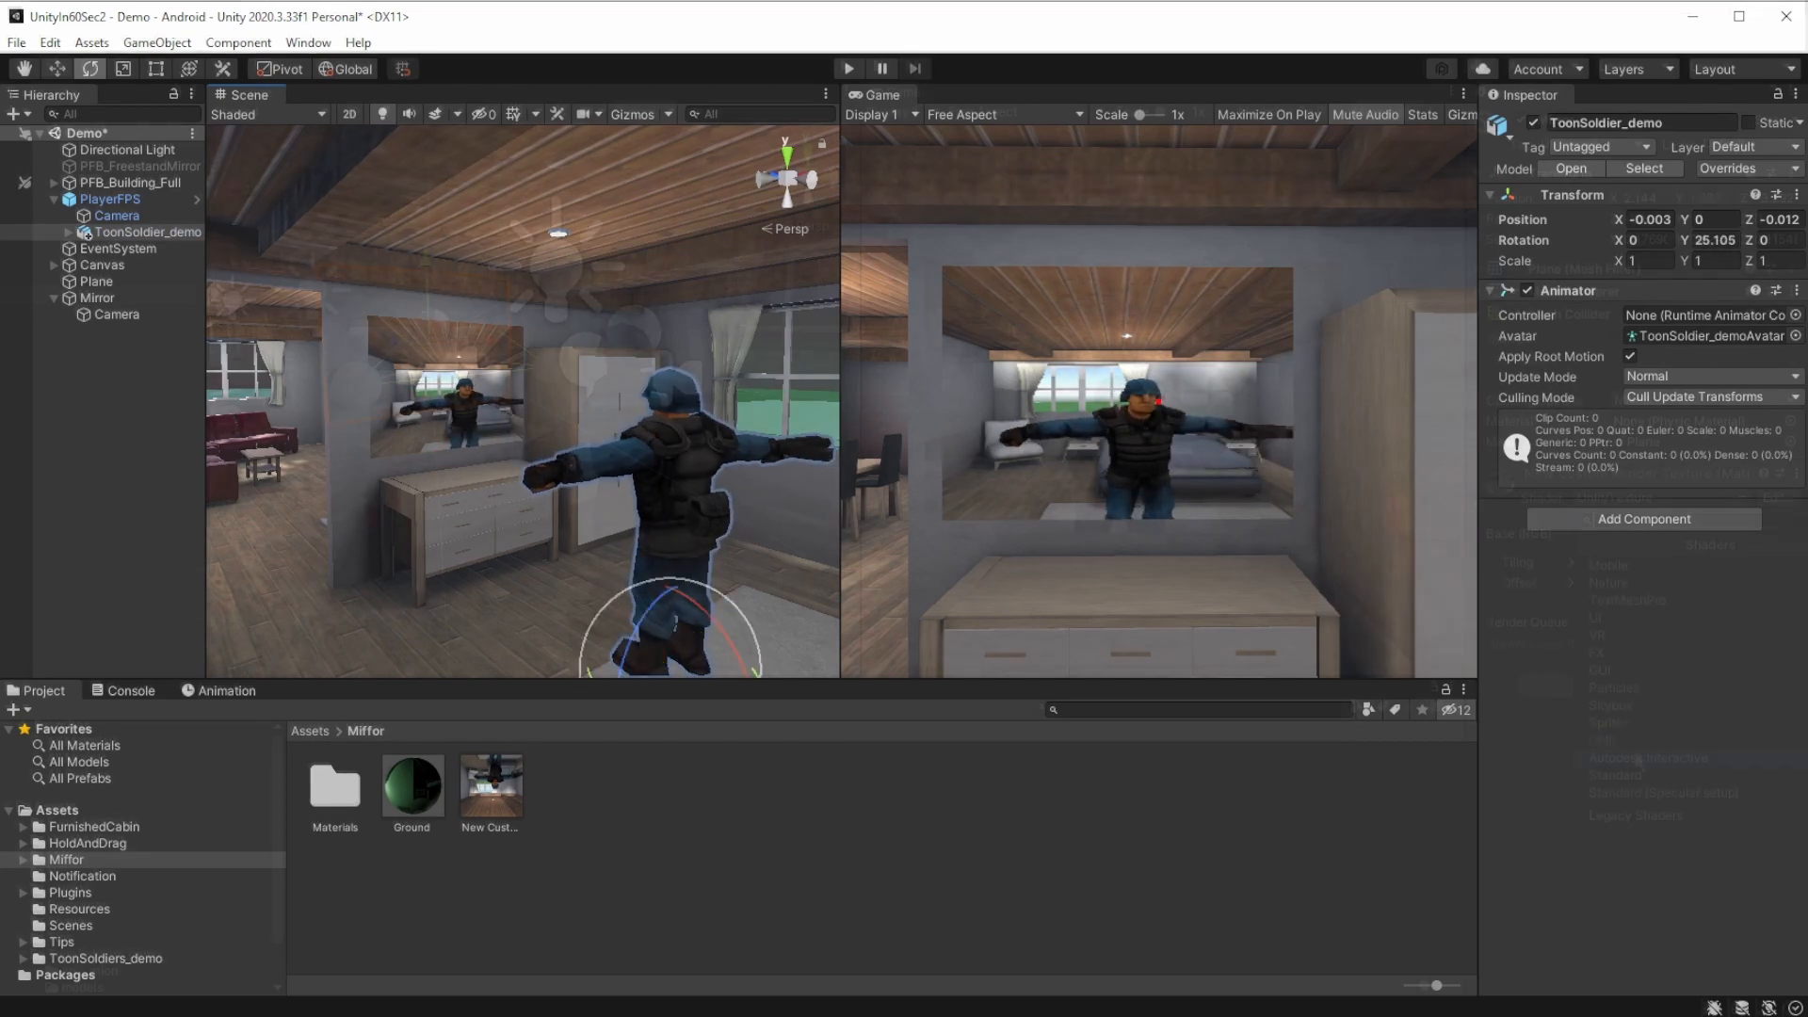
- Check the player and the render texture settings, then reselect the Mirror plane
{"action": "left_click", "coordinate": [109, 196]}
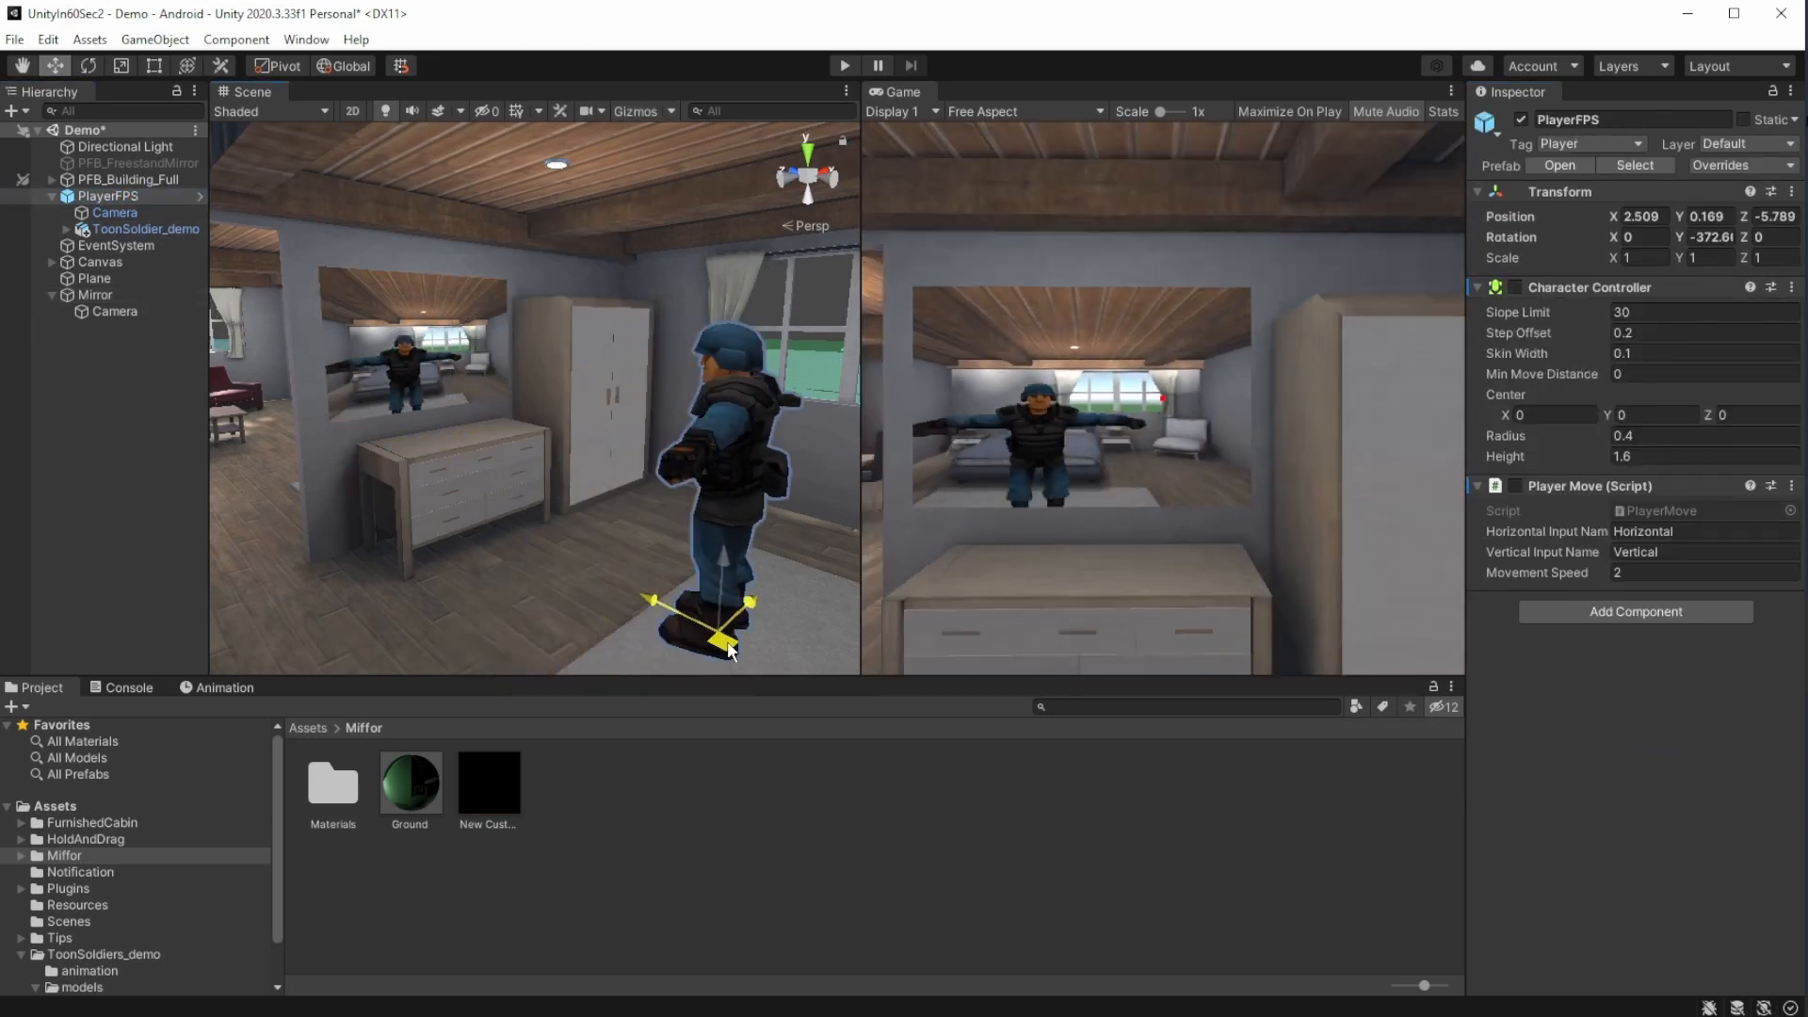
{"action": "left_click", "coordinate": [485, 782]}
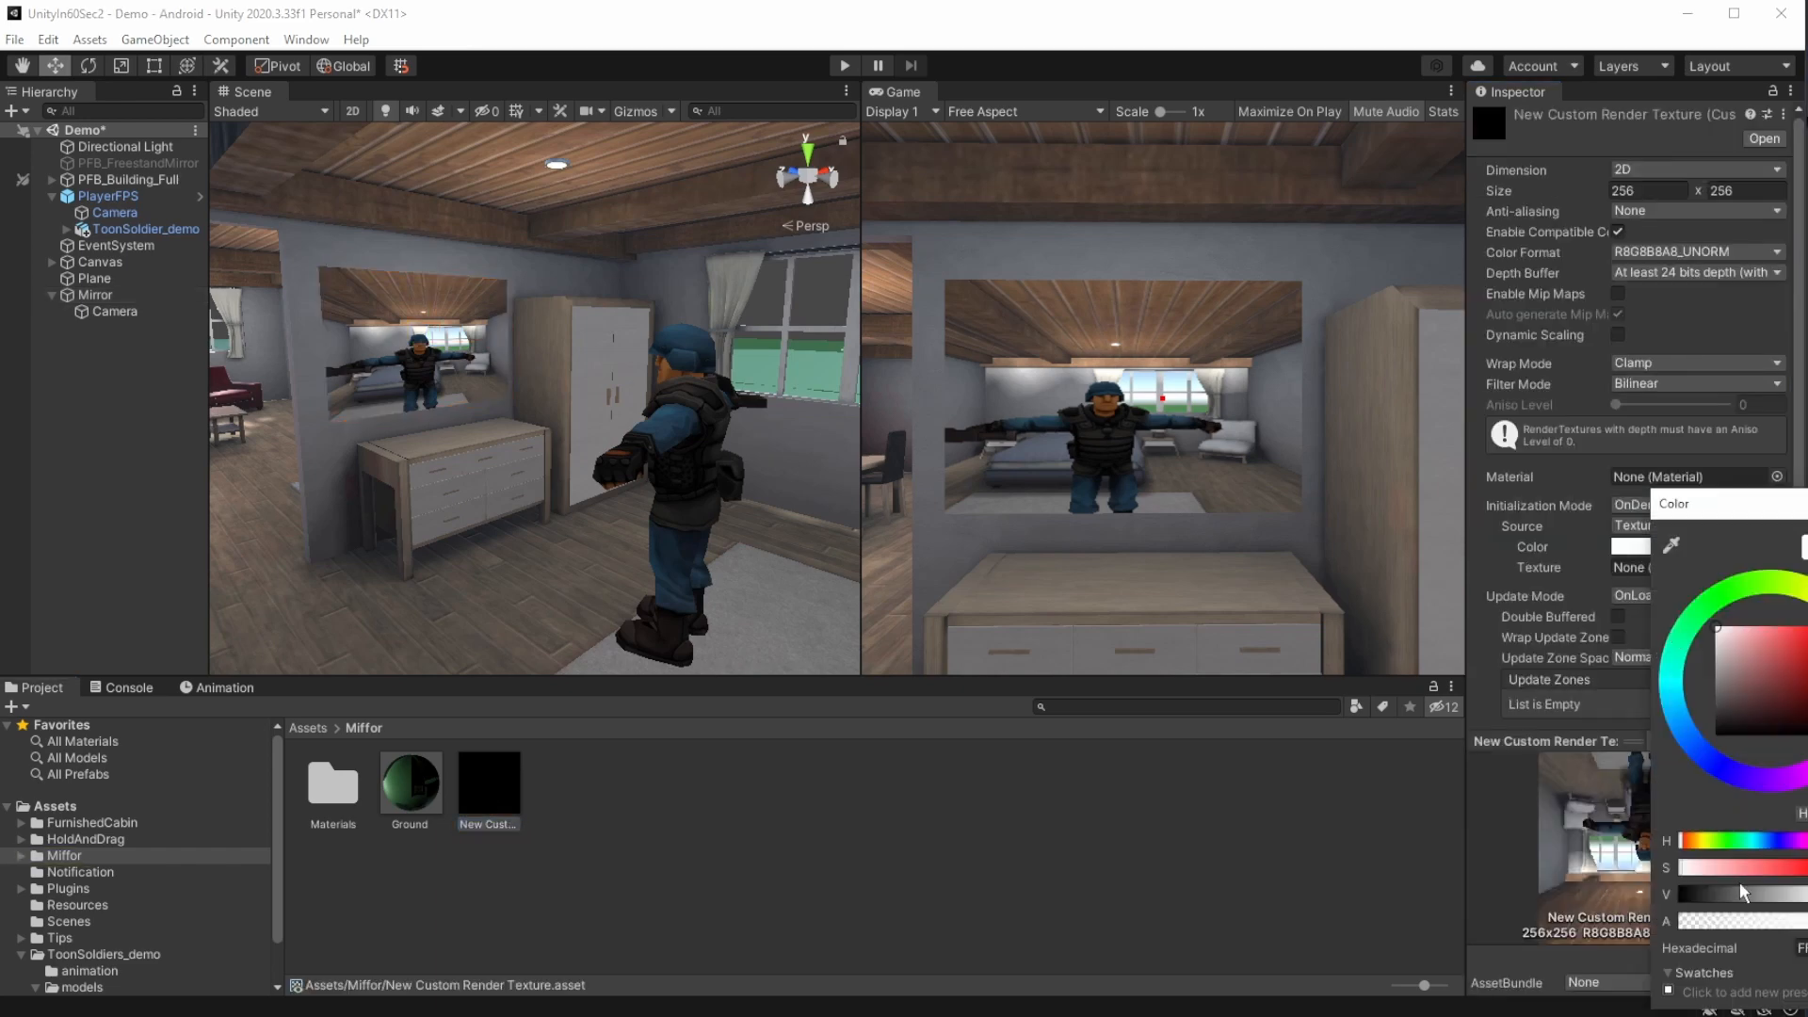
{"action": "left_click", "coordinate": [96, 295]}
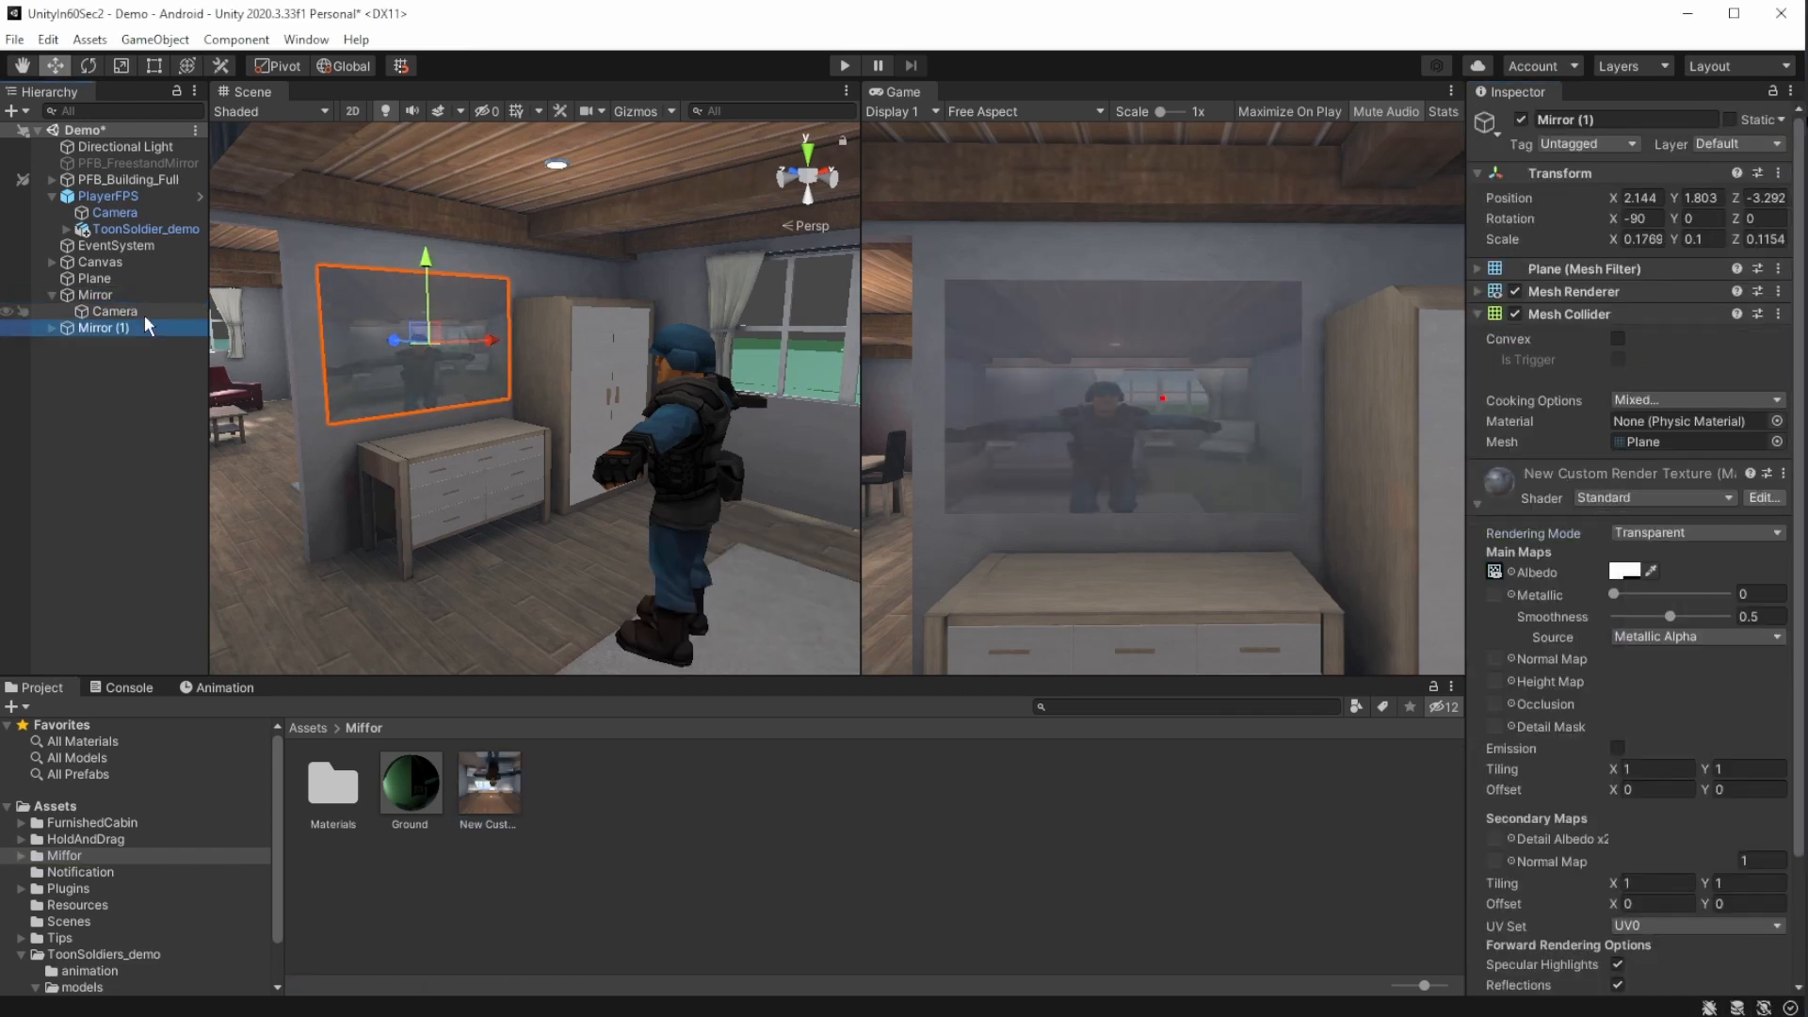
- Set the mirror material's Rendering Mode to Opaque and start adjusting its Albedo tint colour
{"action": "left_click", "coordinate": [1697, 531]}
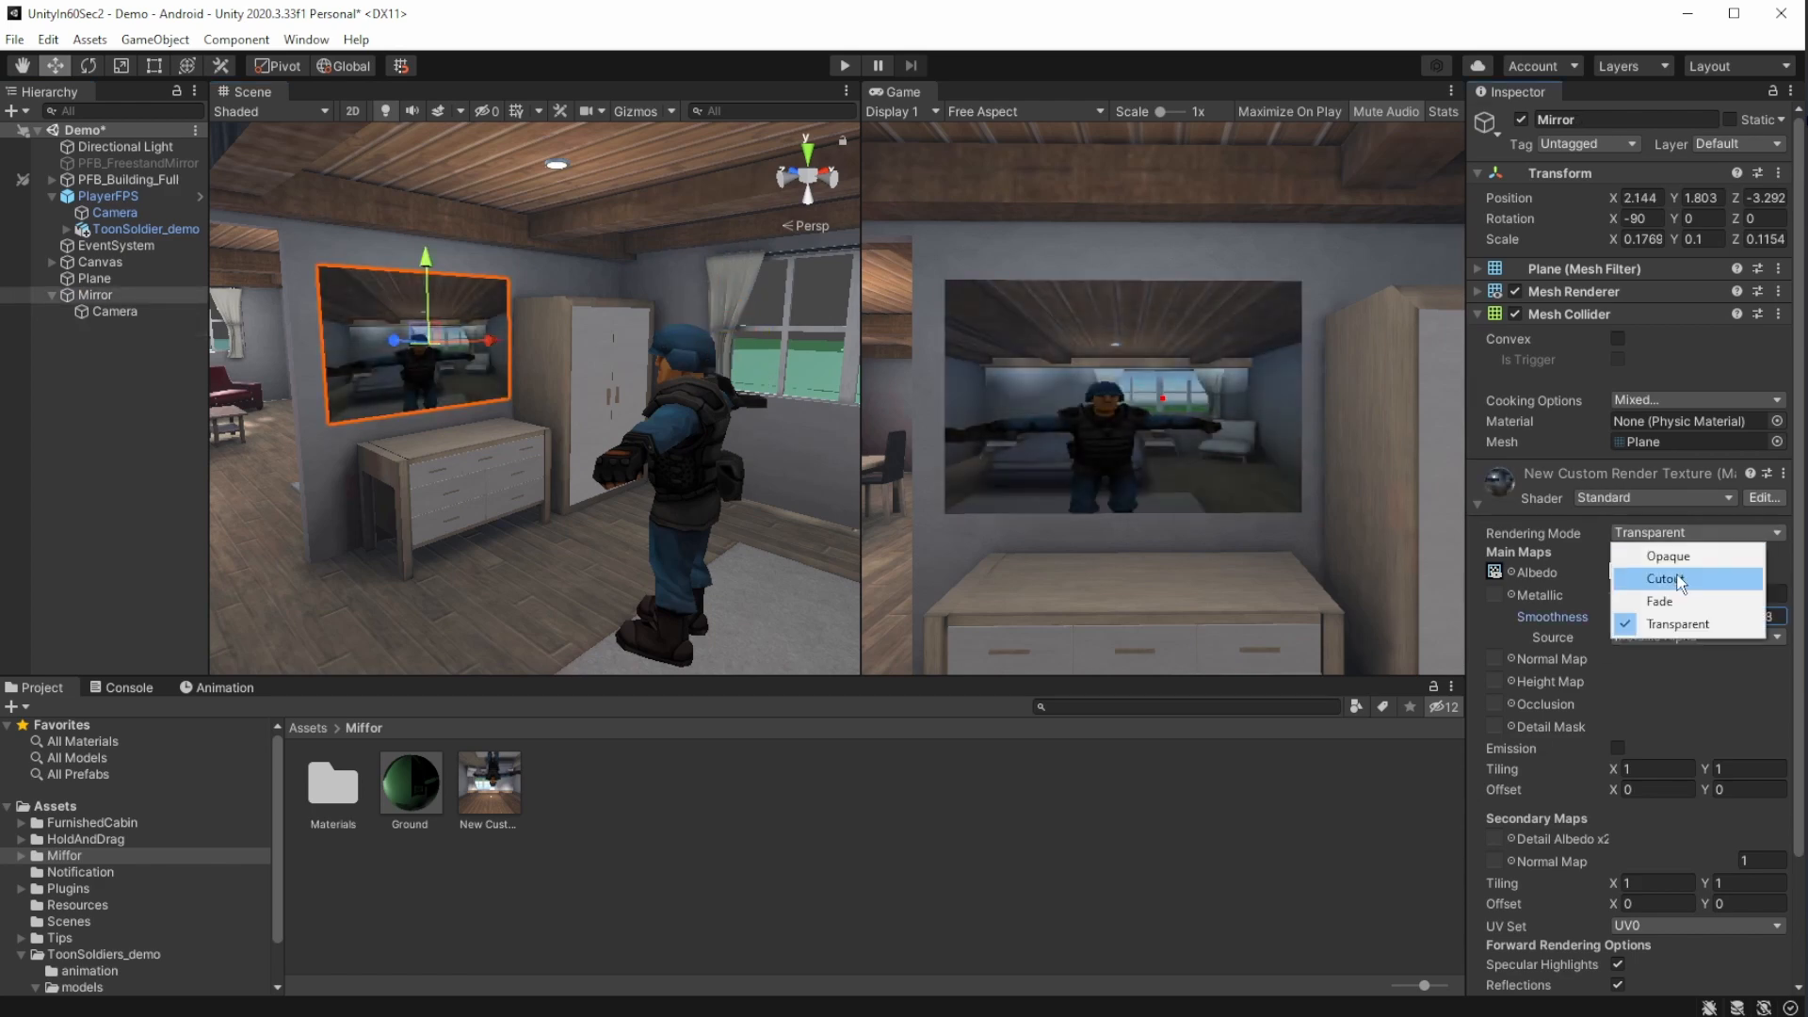
{"action": "left_click", "coordinate": [1666, 554]}
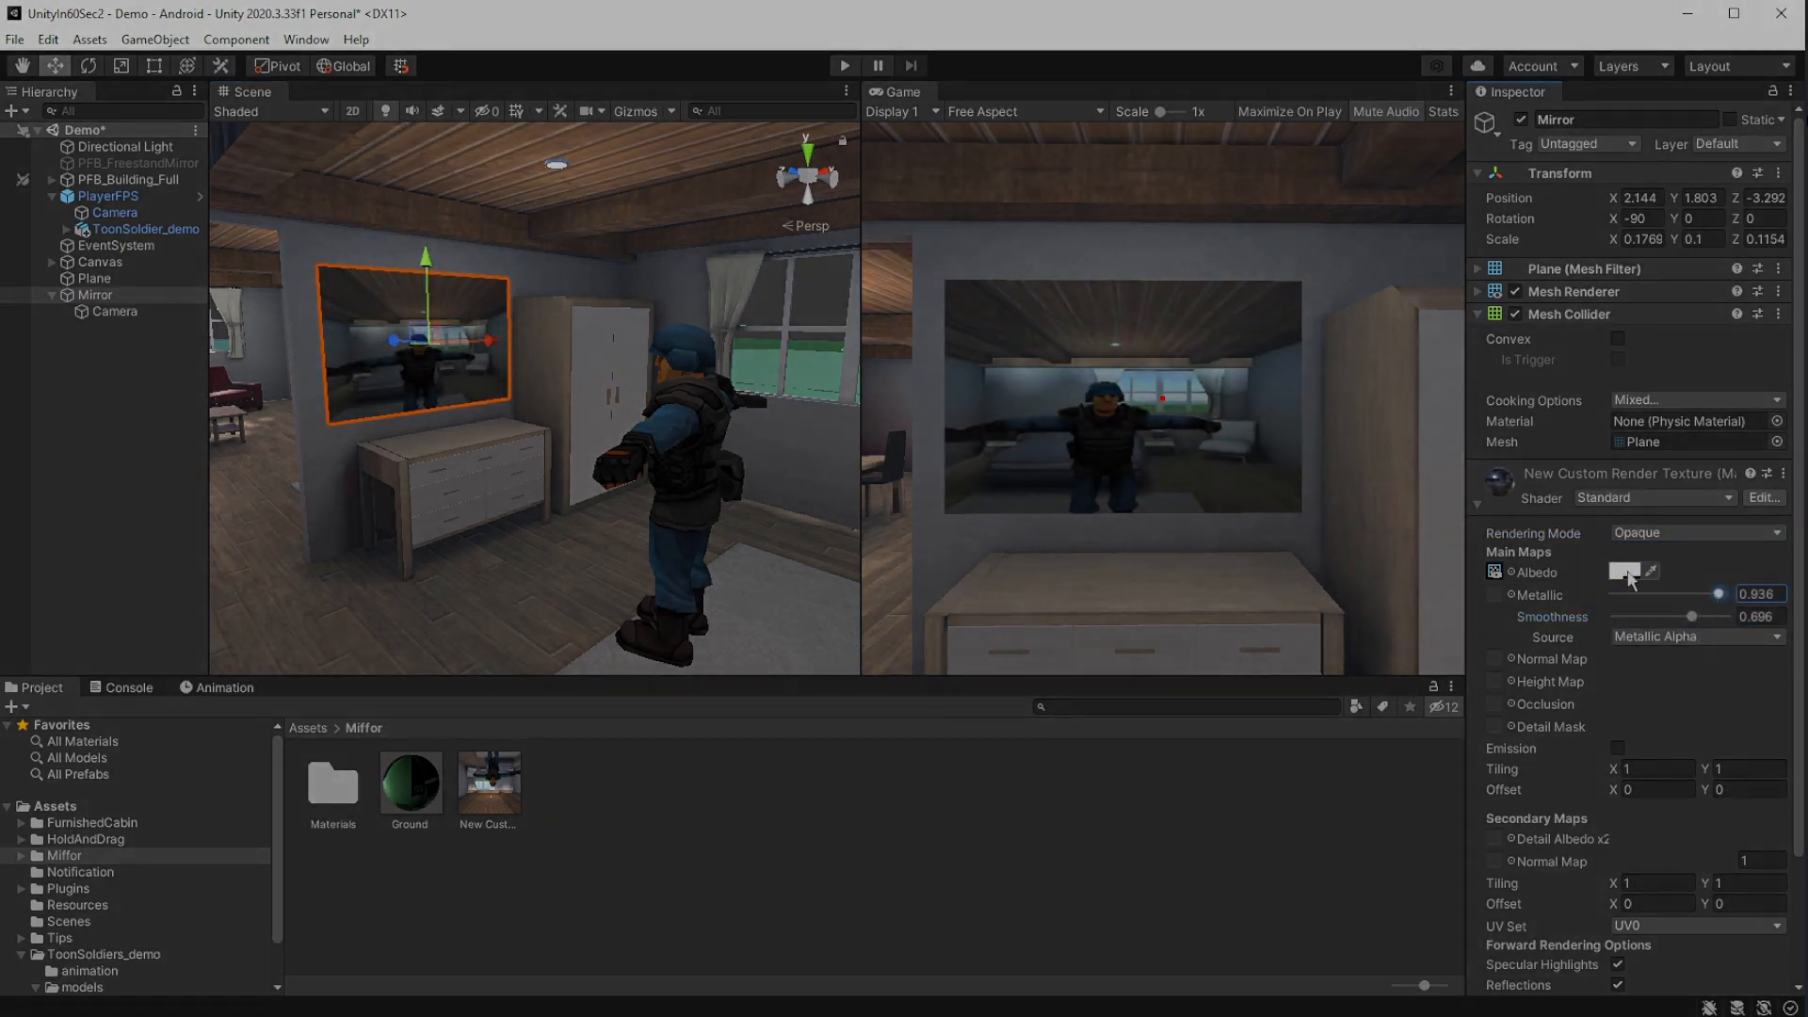
{"action": "left_click", "coordinate": [1625, 572]}
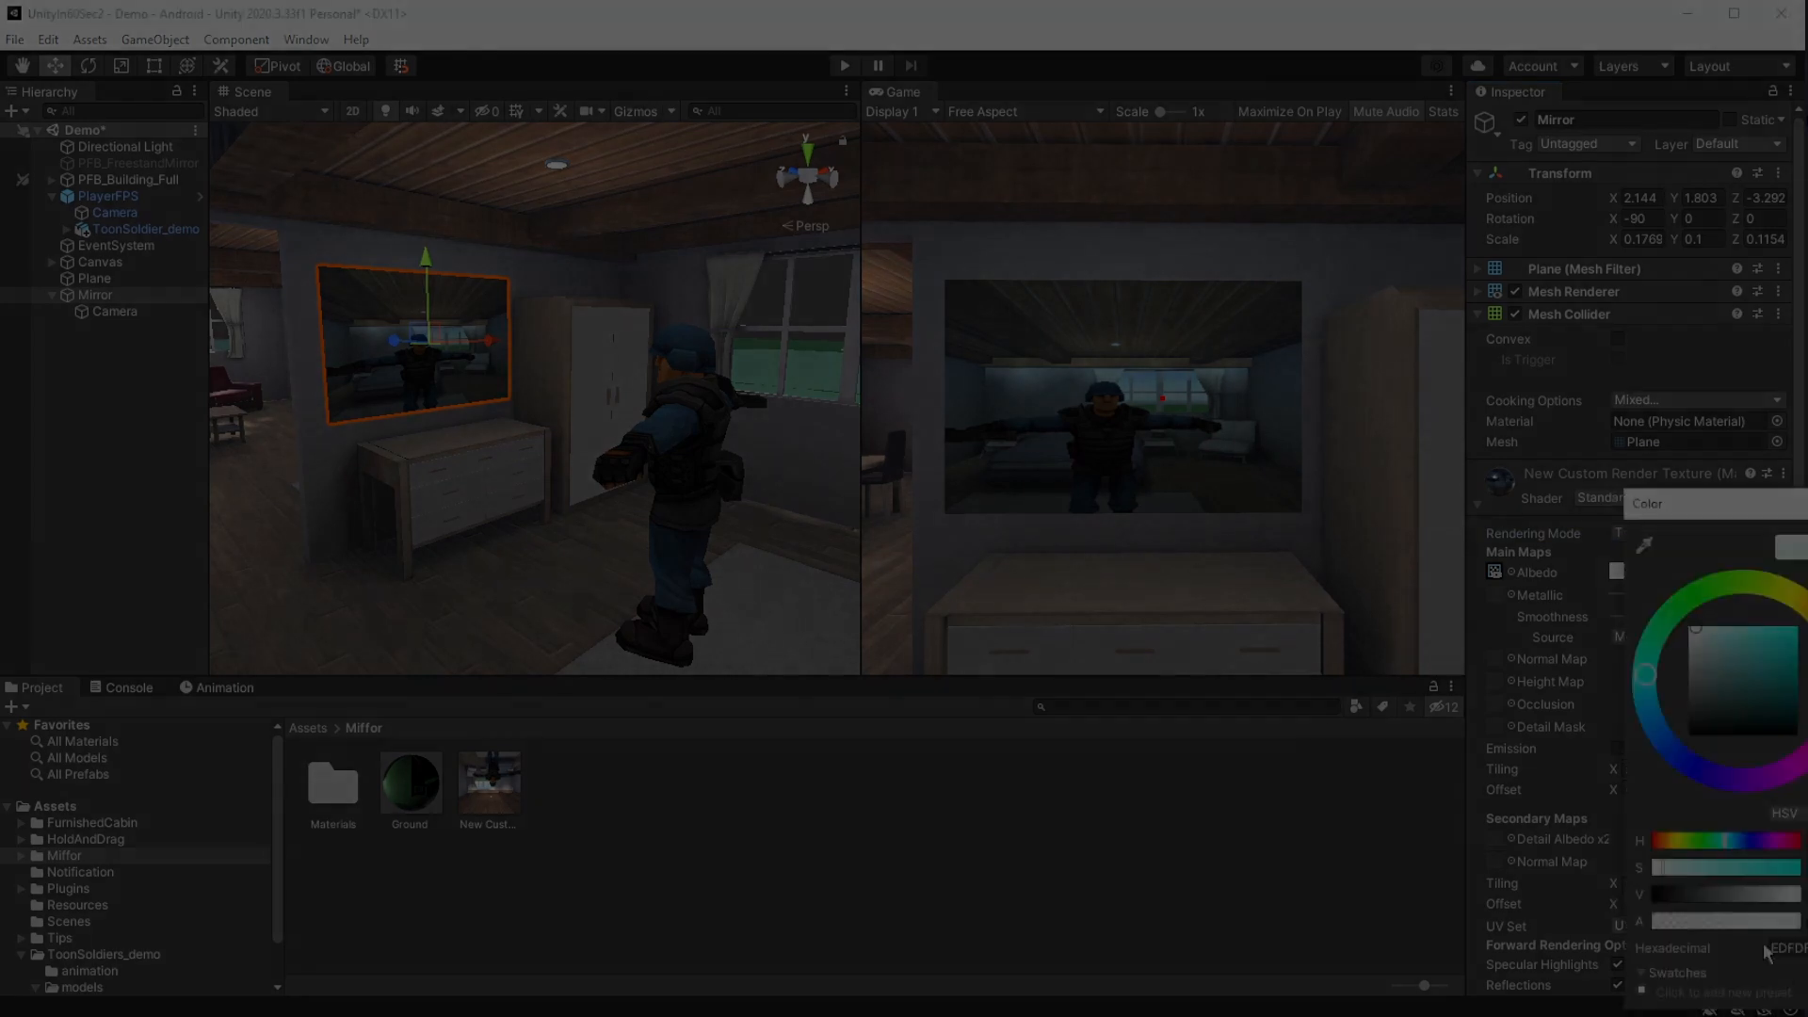